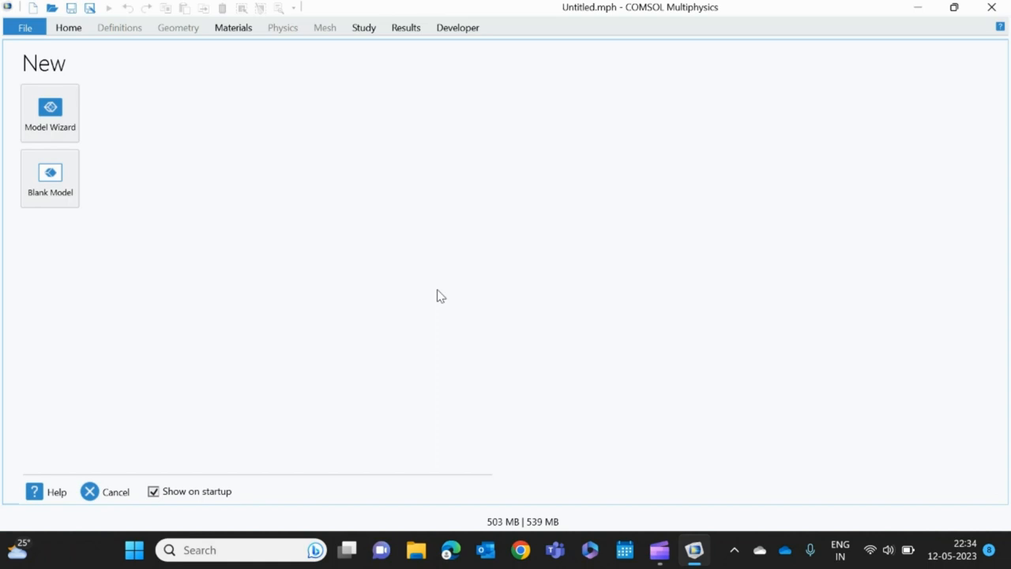
{"action": "mouse_move", "coordinate": [365, 278]}
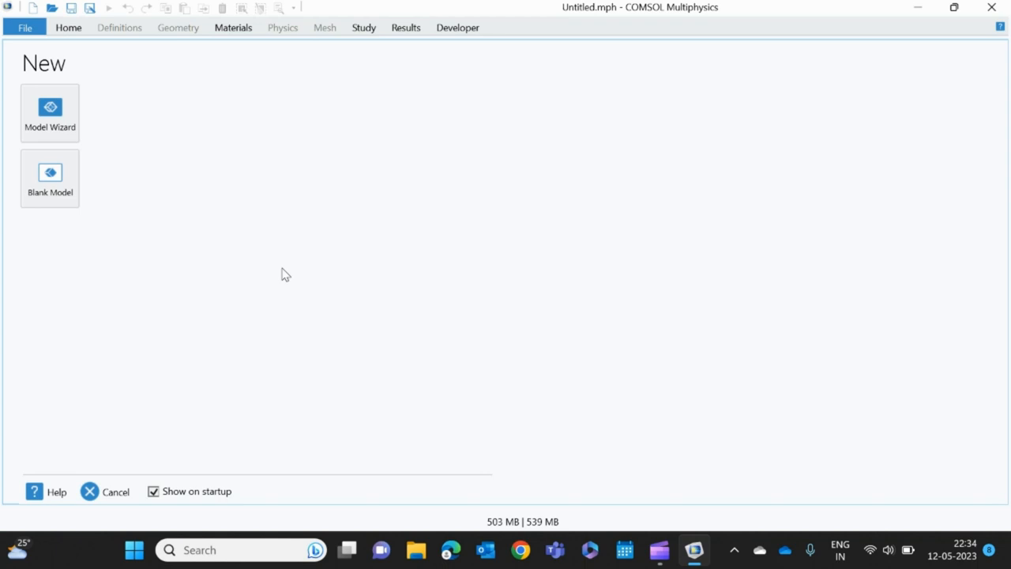
{"action": "mouse_move", "coordinate": [285, 267]}
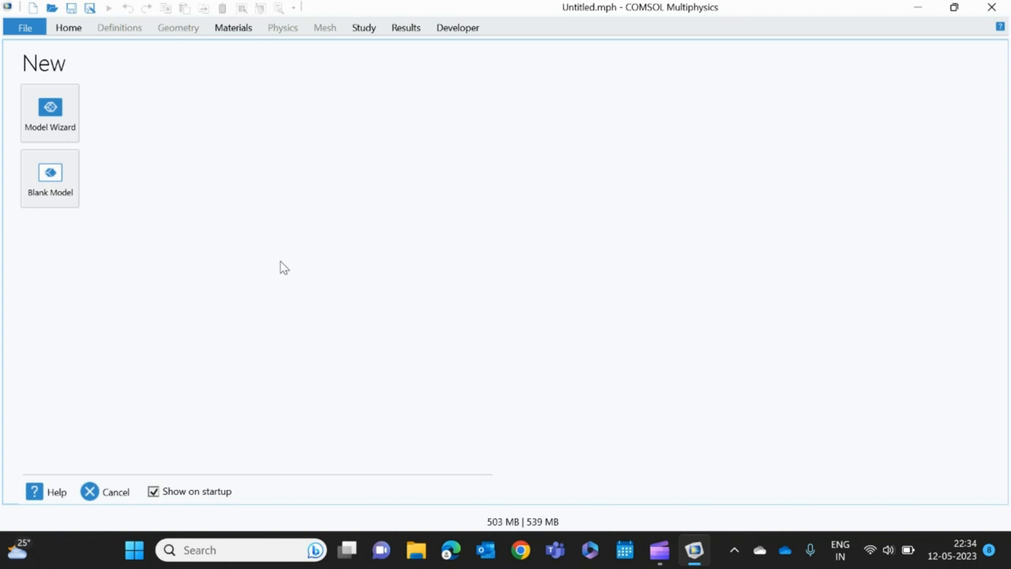
{"action": "mouse_move", "coordinate": [256, 219]}
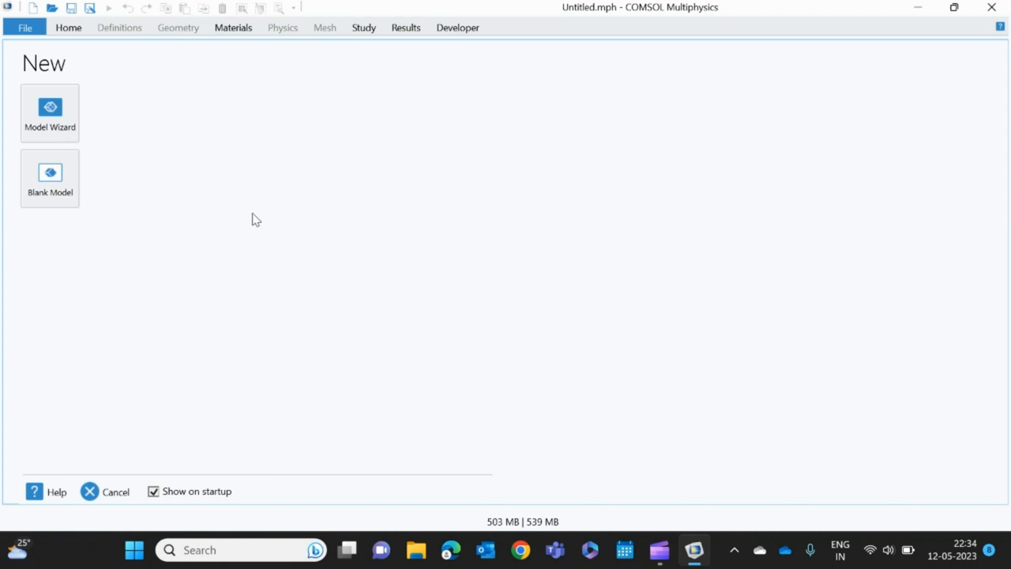
{"action": "mouse_move", "coordinate": [158, 127]}
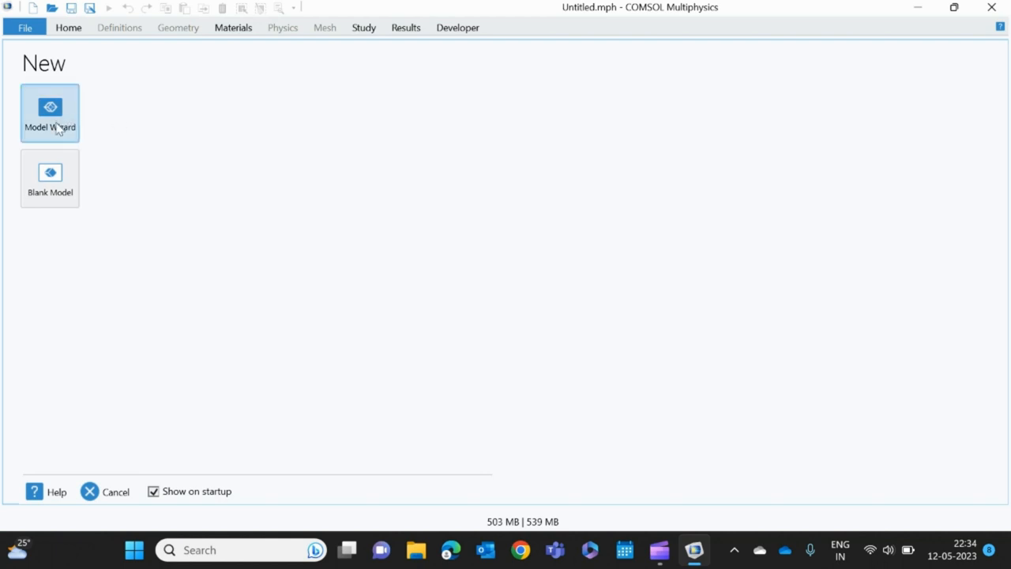
Create a 3D model via the Model Wizard, browsing Structural Mechanics but adding no physics
{"action": "left_click", "coordinate": [51, 114]}
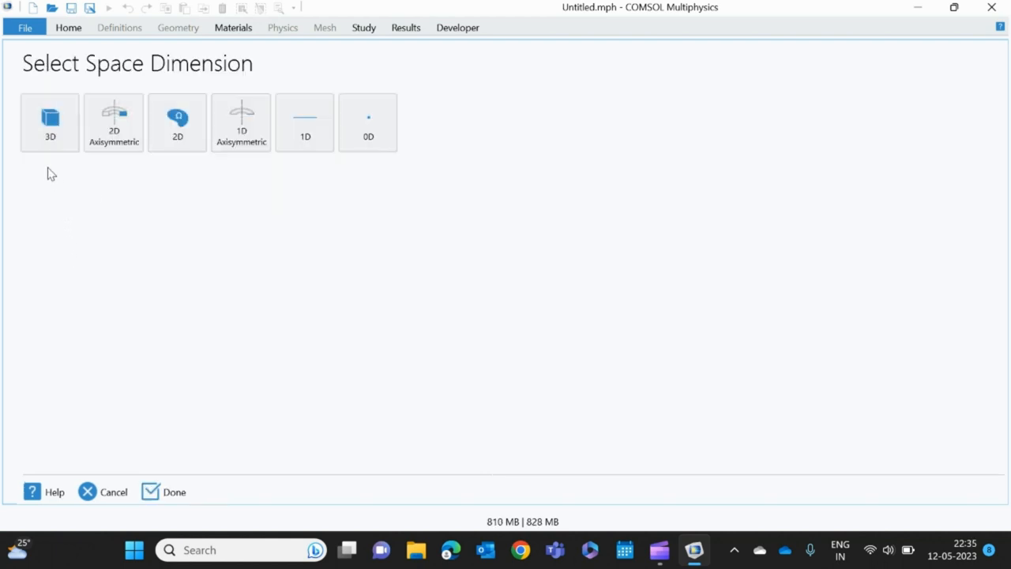
{"action": "left_click", "coordinate": [50, 121]}
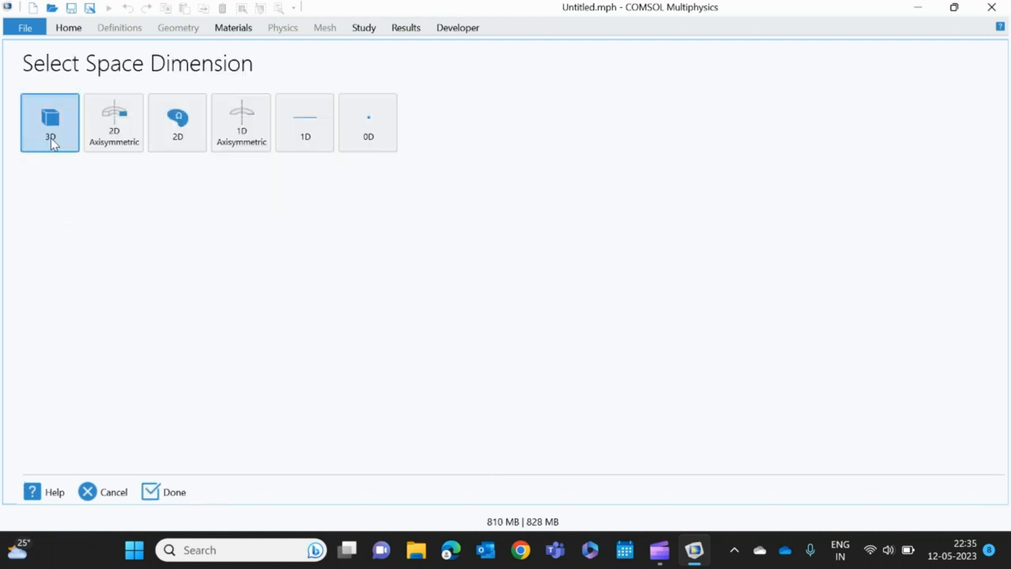
{"action": "left_click", "coordinate": [51, 123]}
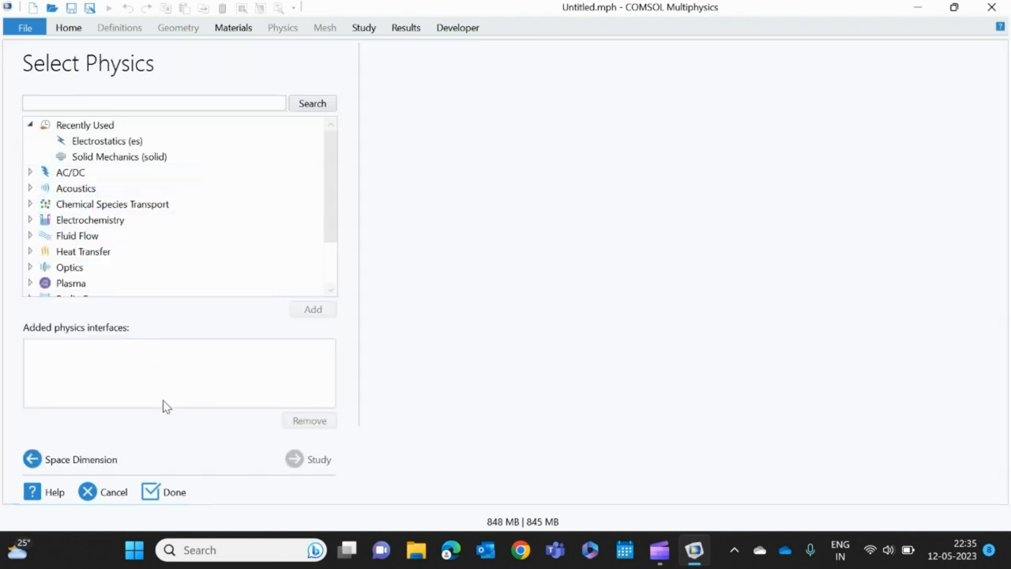
{"action": "left_click", "coordinate": [98, 267]}
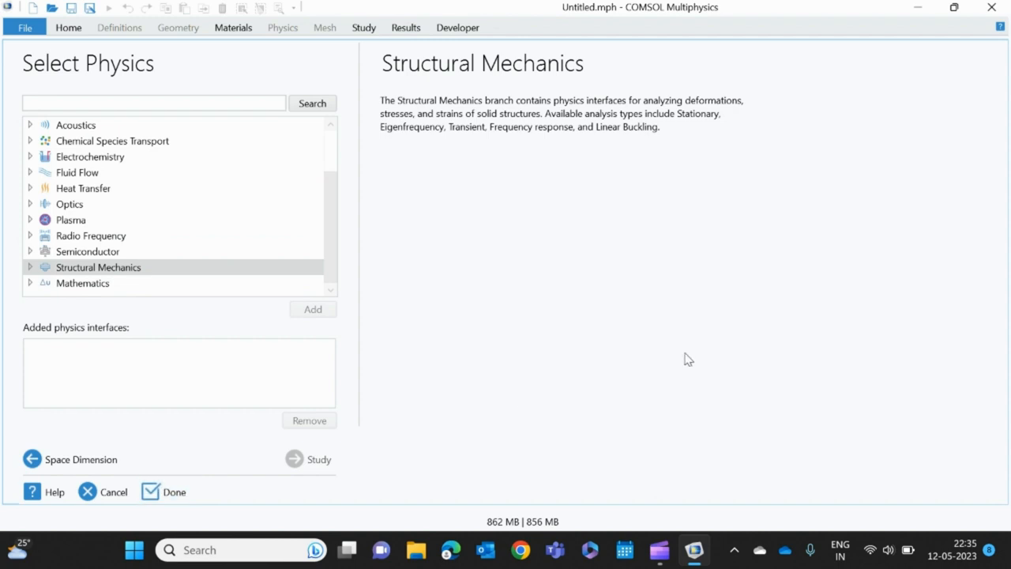
{"action": "left_click", "coordinate": [174, 491]}
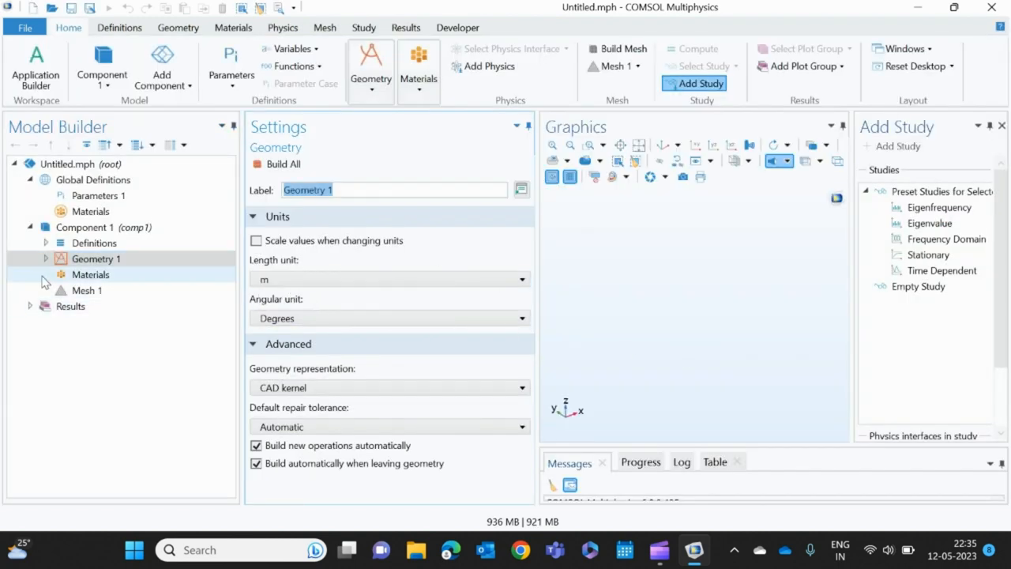
Change Geometry 1's length unit from metres to µm
{"action": "left_click", "coordinate": [97, 259]}
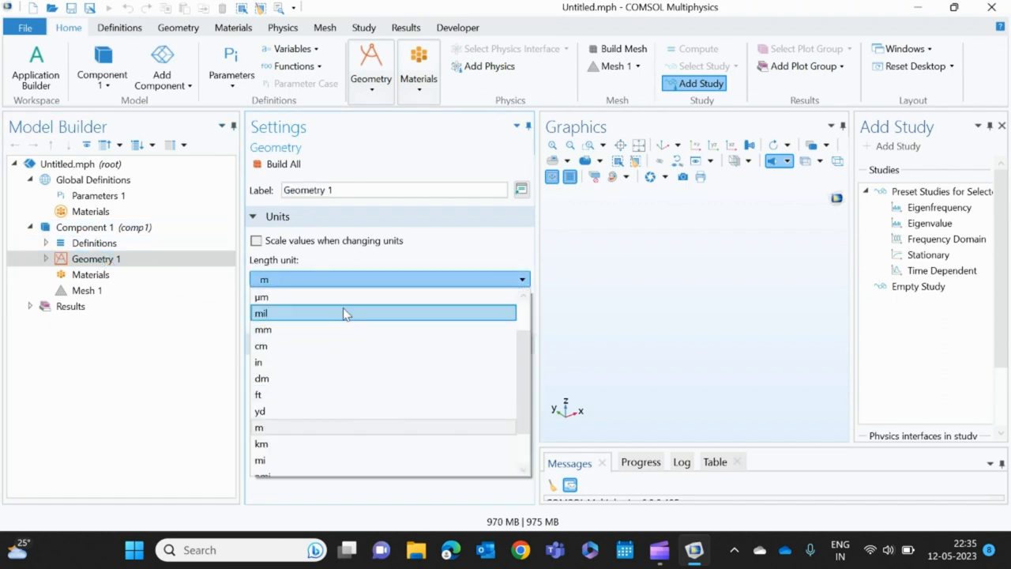
{"action": "left_click", "coordinate": [262, 297]}
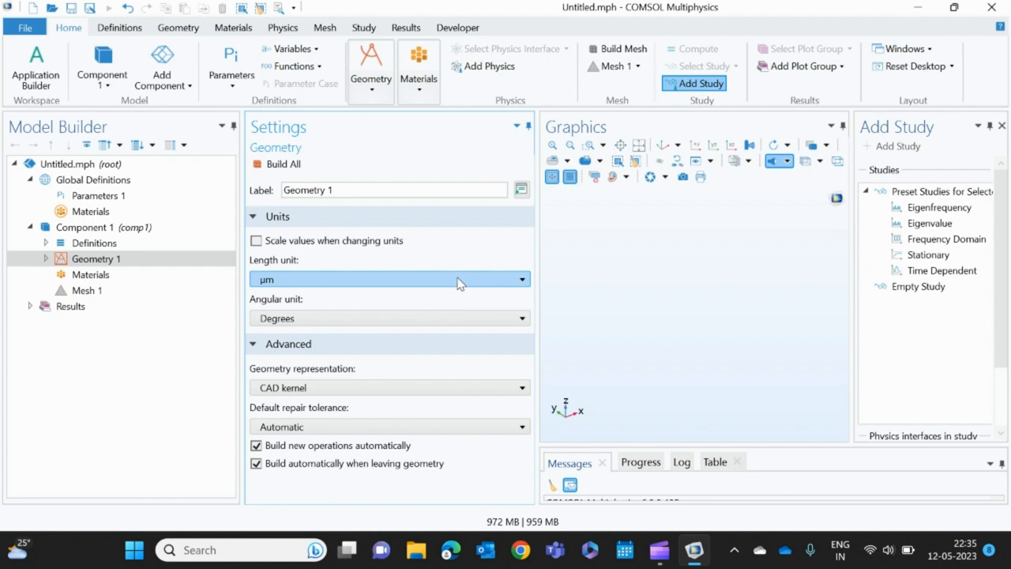
{"action": "mouse_move", "coordinate": [425, 284]}
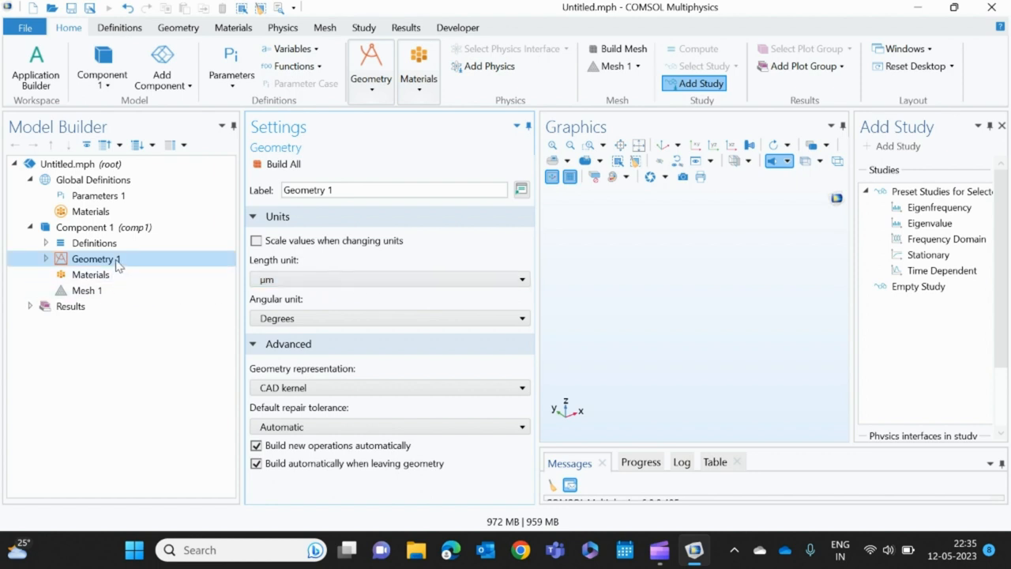
{"action": "mouse_move", "coordinate": [117, 269]}
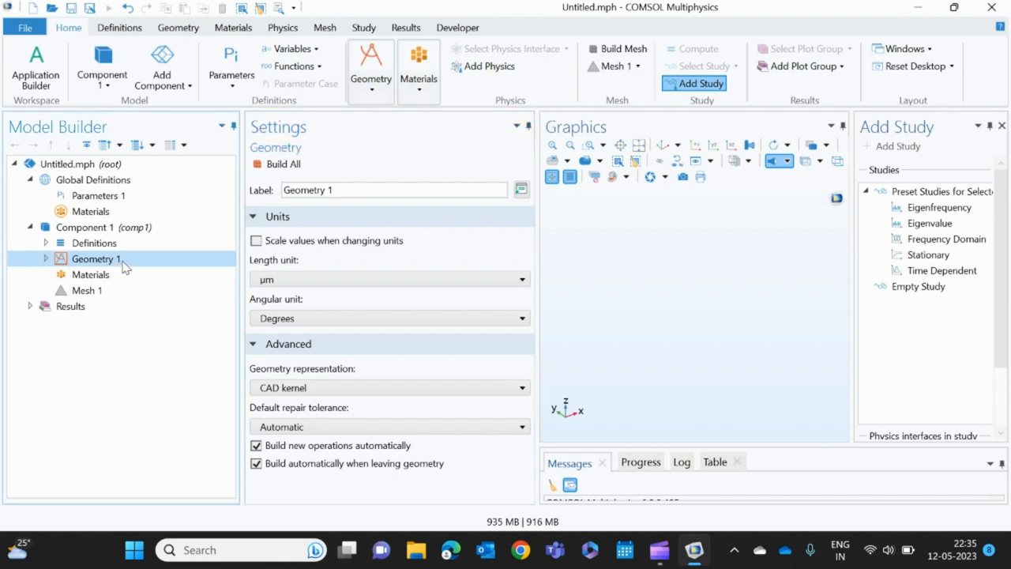
Add Work Plane 1 on the xy-plane at z = 0 and review its settings
{"action": "right_click", "coordinate": [95, 259]}
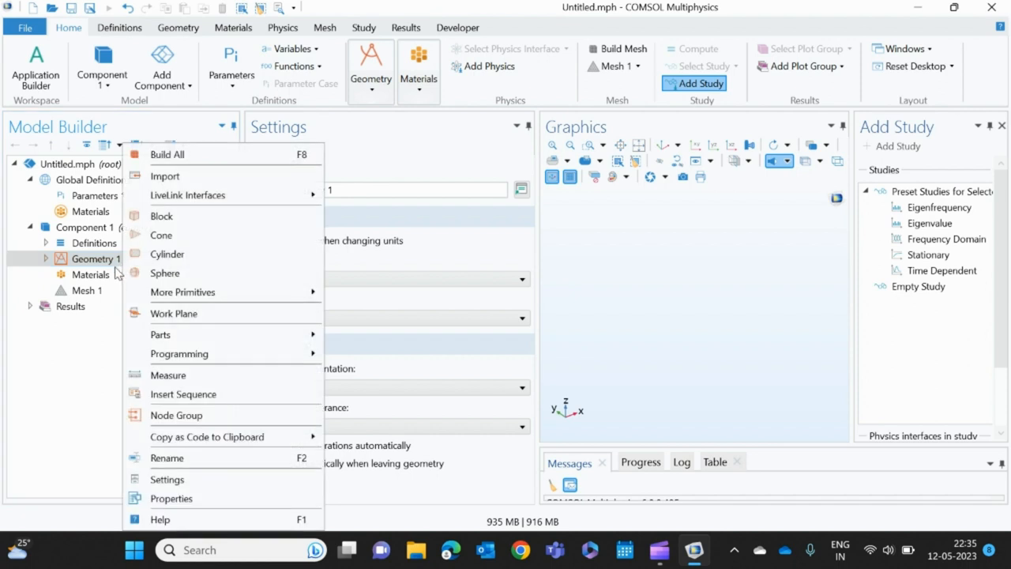
{"action": "mouse_move", "coordinate": [174, 313]}
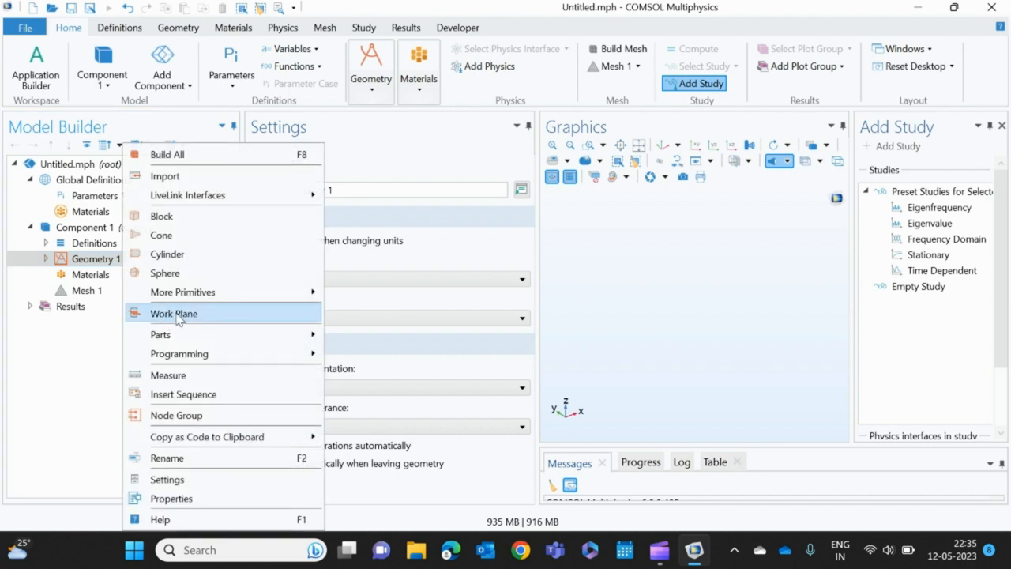
{"action": "left_click", "coordinate": [174, 312]}
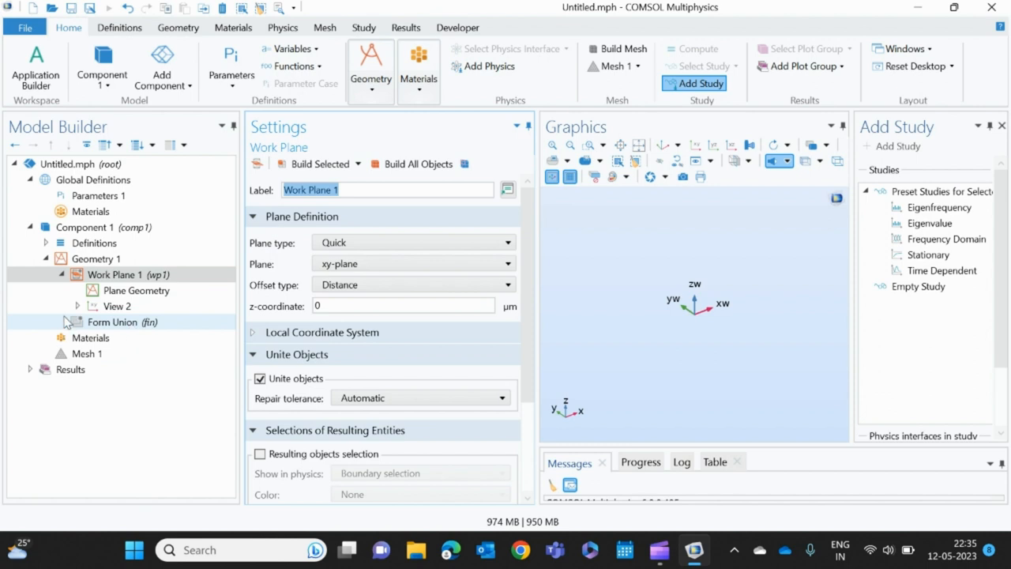
{"action": "left_click", "coordinate": [119, 275]}
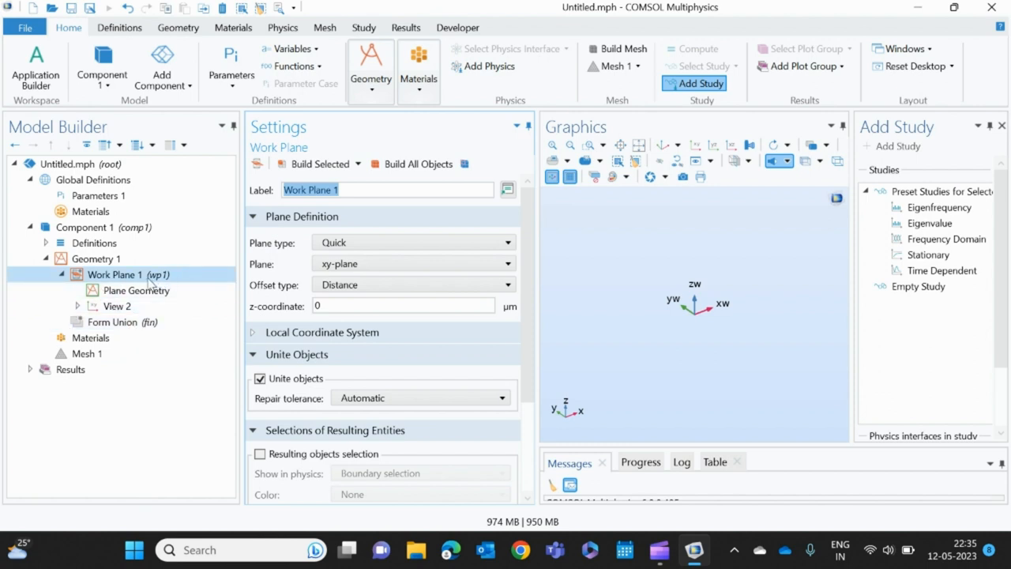
{"action": "mouse_move", "coordinate": [158, 290]}
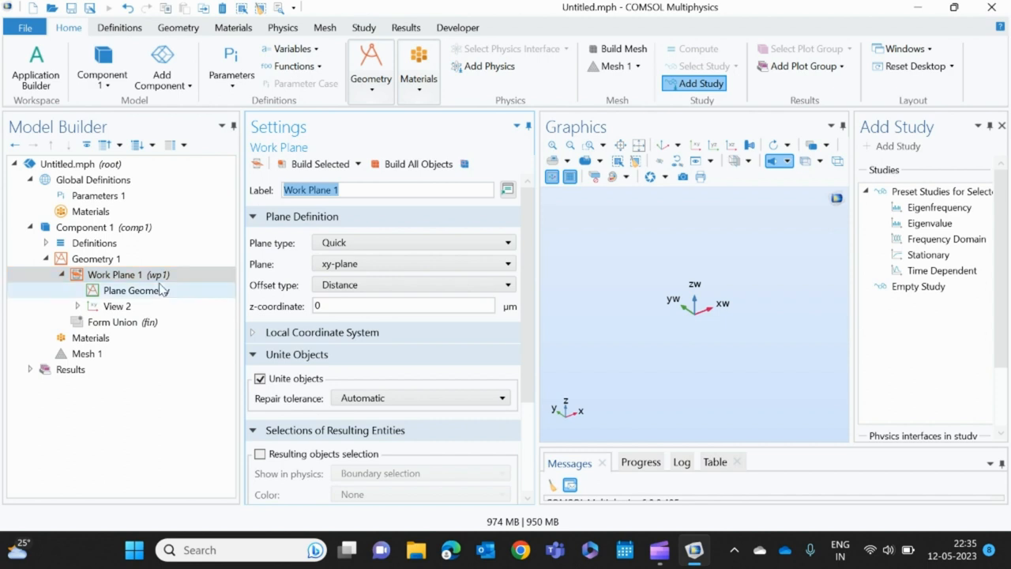
{"action": "left_click", "coordinate": [115, 274]}
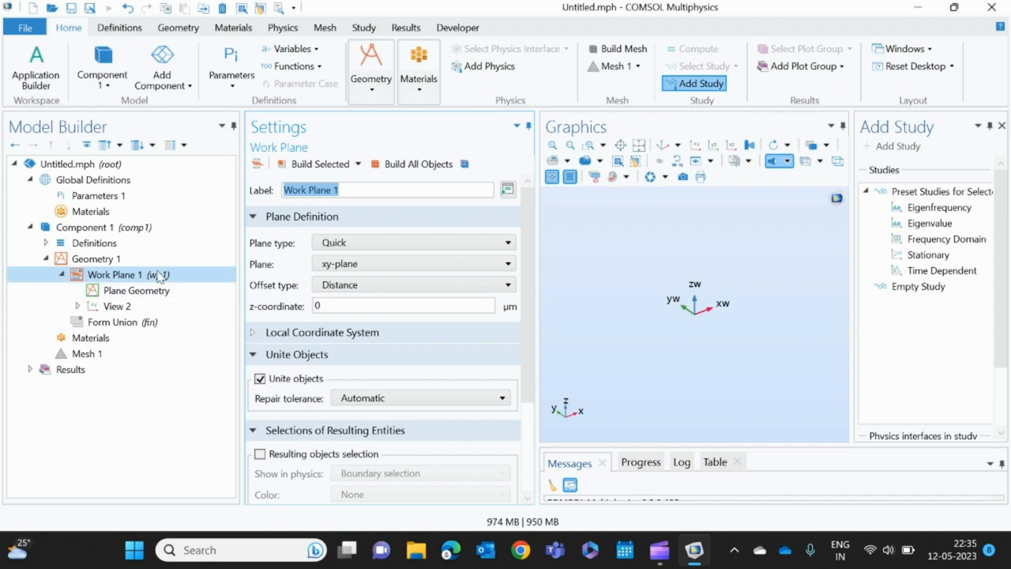
{"action": "mouse_move", "coordinate": [158, 277]}
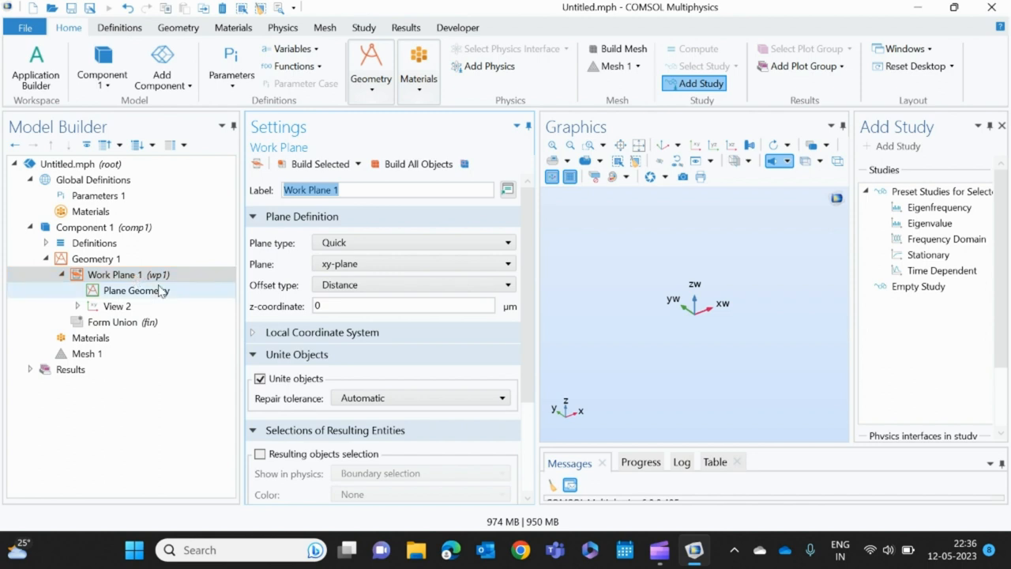
{"action": "left_click", "coordinate": [130, 275]}
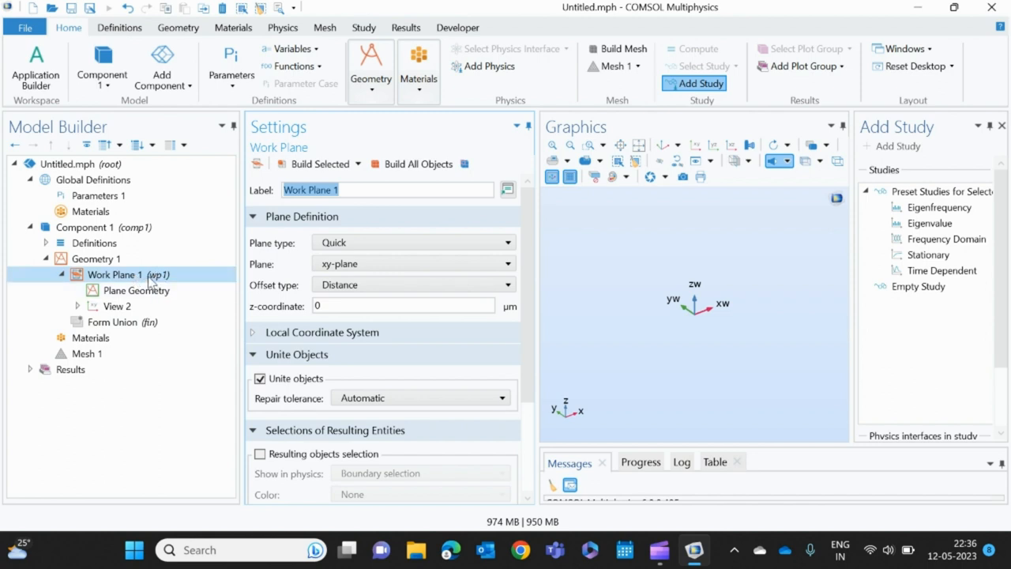
Add Circle 1 in the plane geometry with radius 50 and sector angle 180, and build it
{"action": "left_click", "coordinate": [141, 291]}
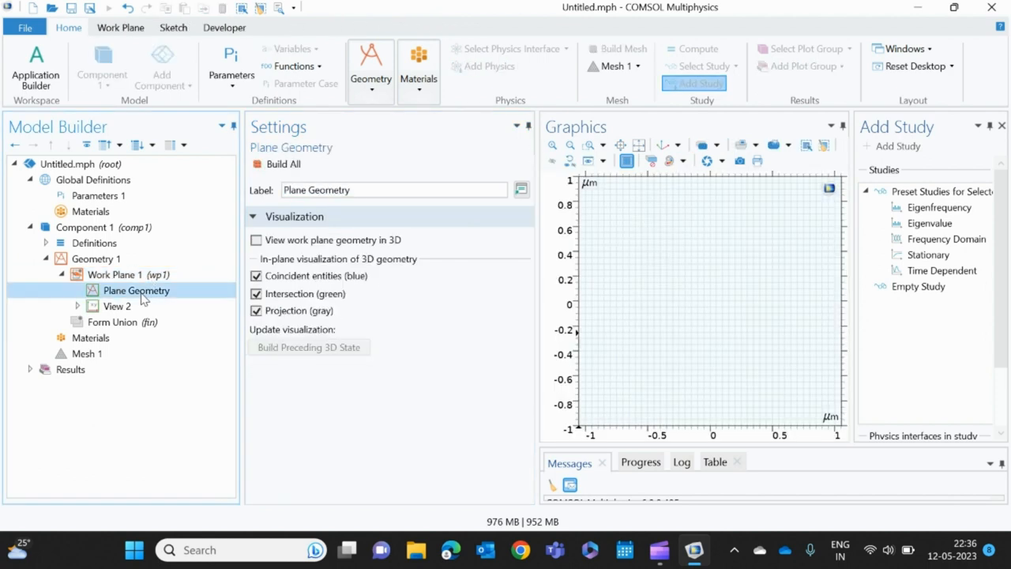
{"action": "right_click", "coordinate": [134, 291]}
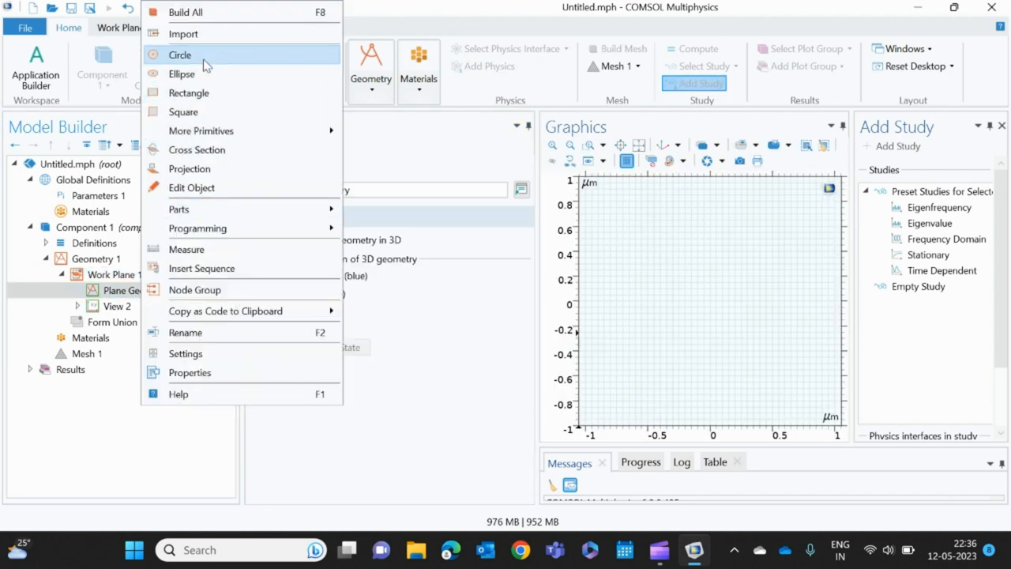
{"action": "left_click", "coordinate": [180, 53]}
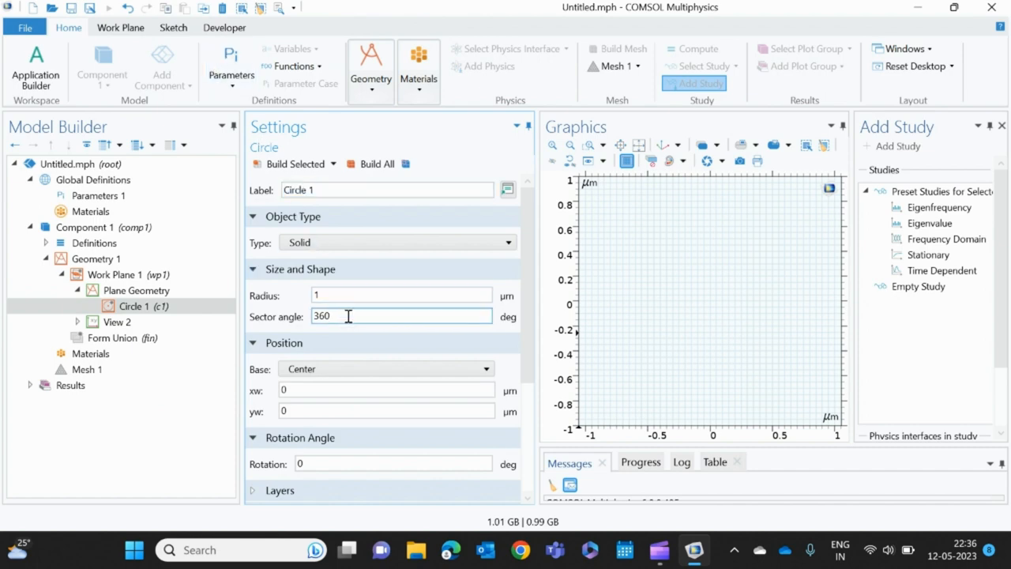
{"action": "key", "text": "Backspace"}
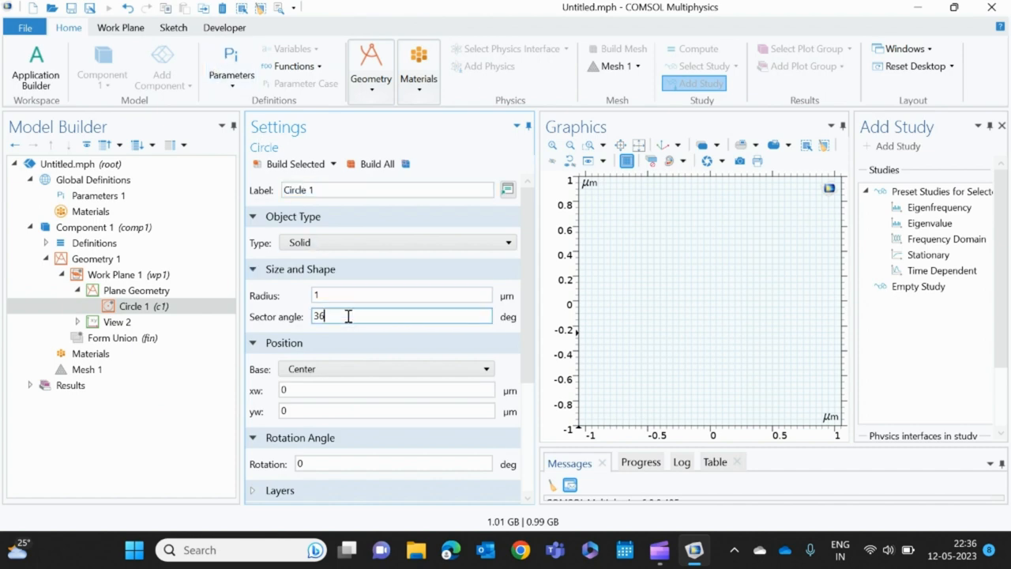
{"action": "type", "text": "180"}
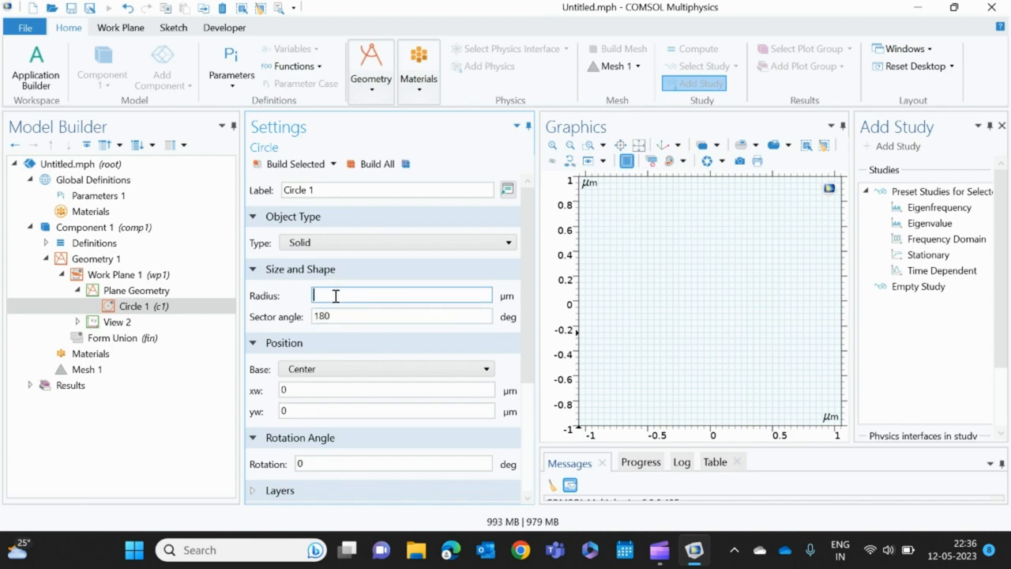
{"action": "type", "text": "50"}
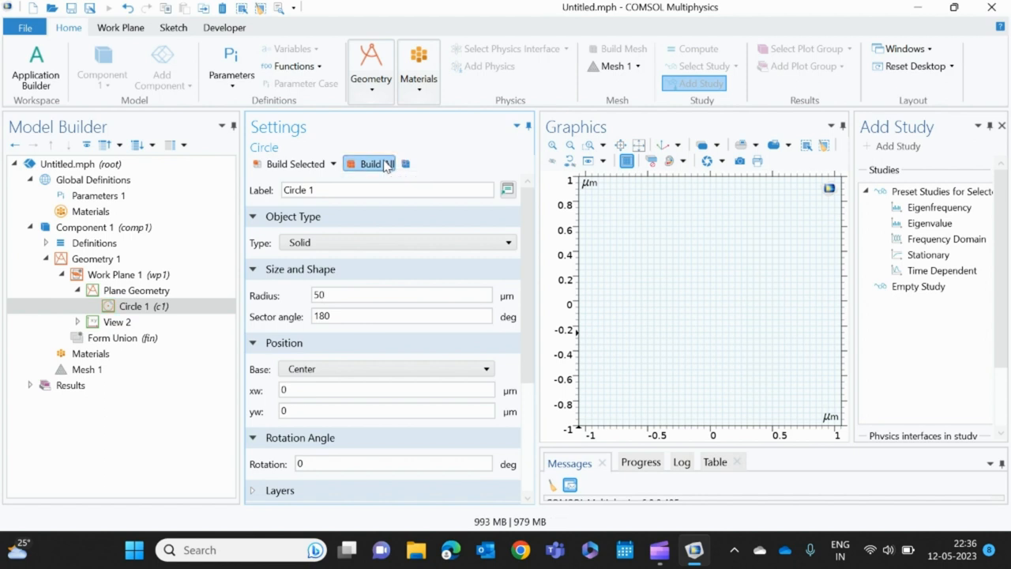
{"action": "left_click", "coordinate": [375, 163]}
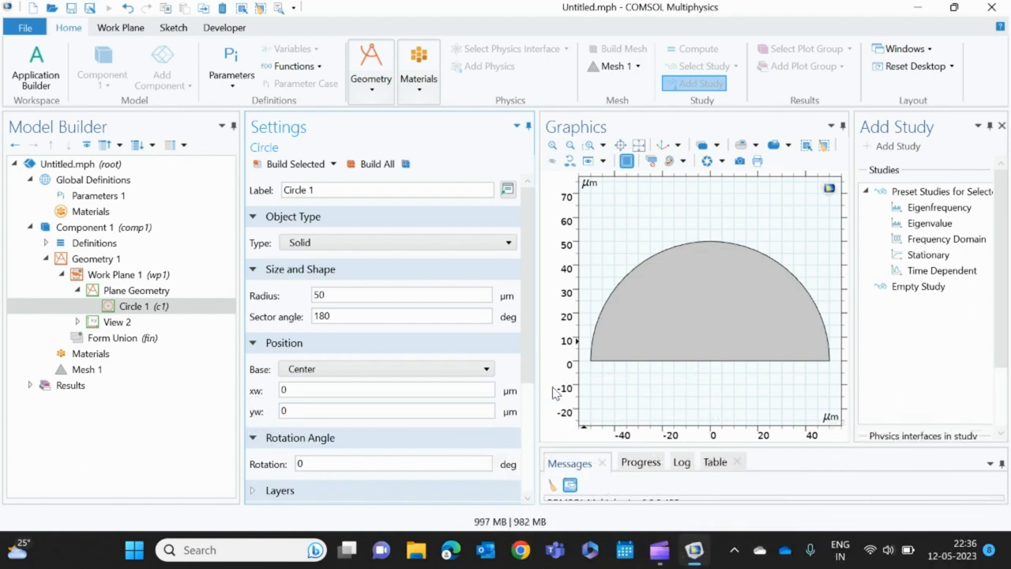
{"action": "mouse_move", "coordinate": [675, 375]}
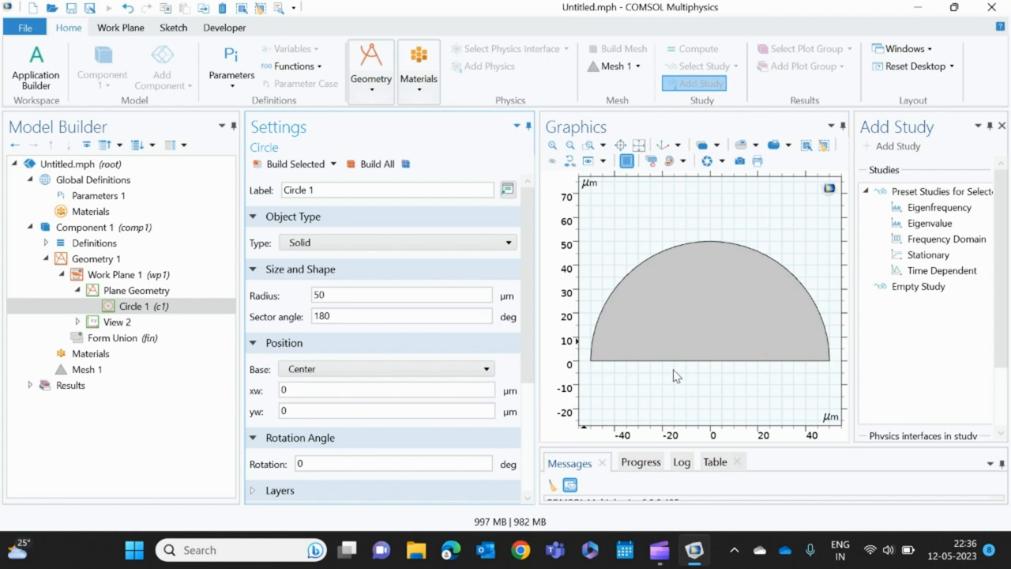
{"action": "mouse_move", "coordinate": [639, 392]}
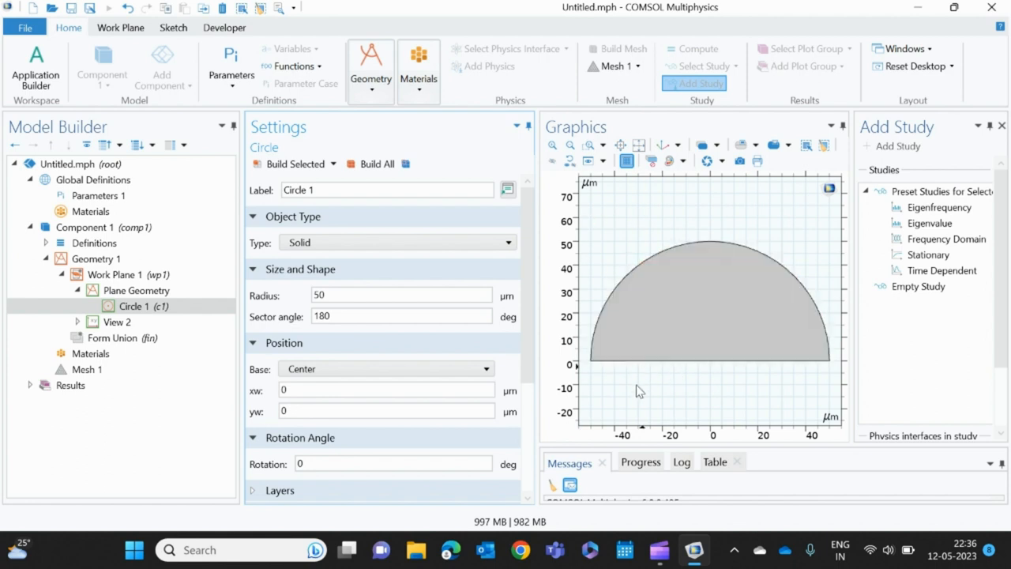
{"action": "mouse_move", "coordinate": [862, 367]}
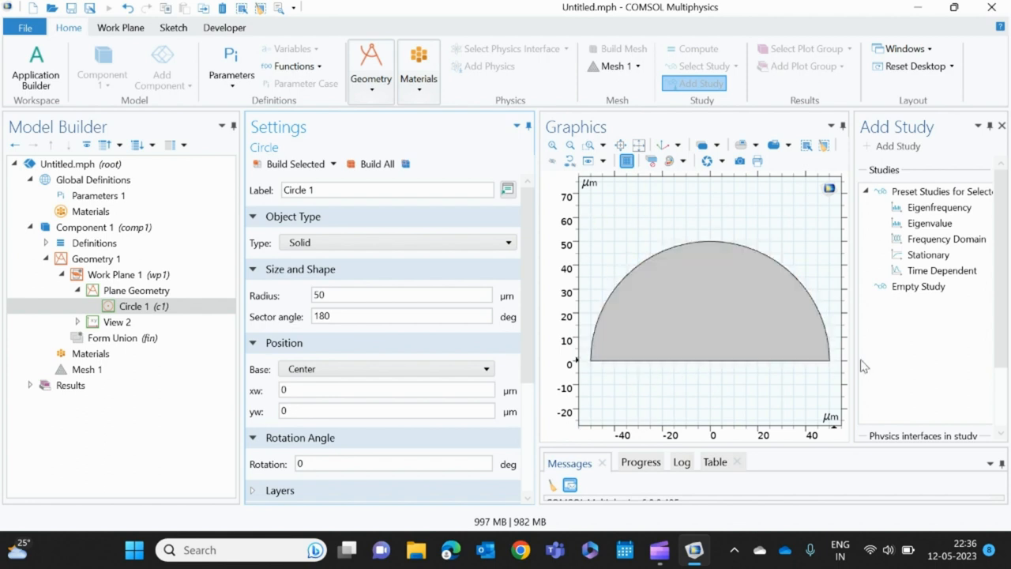
Move Circle 1's centre to xw = 10 and try rotation 90, rebuilding
{"action": "left_click", "coordinate": [385, 390]}
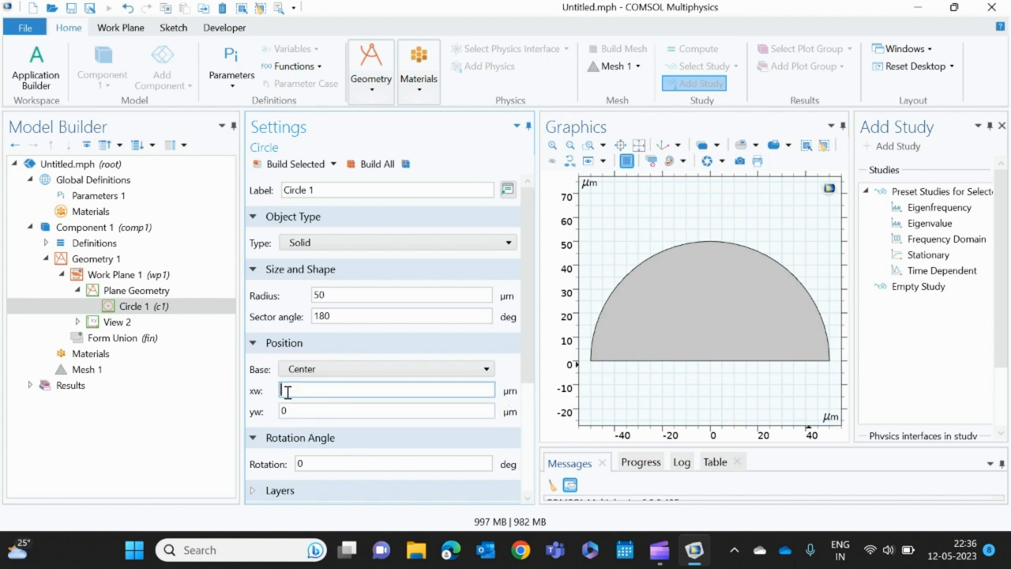
{"action": "type", "text": "10"}
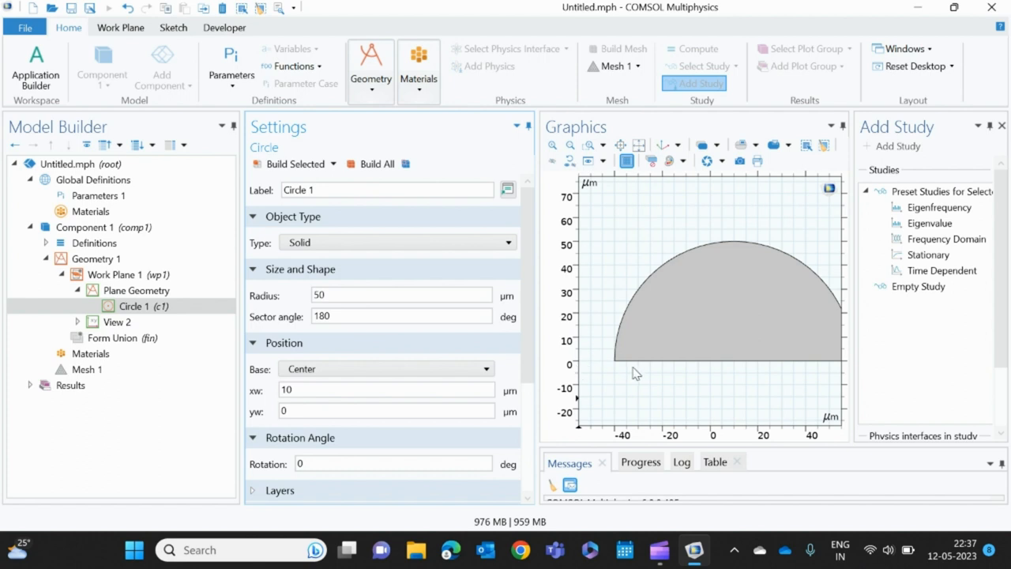
{"action": "left_click", "coordinate": [386, 410]}
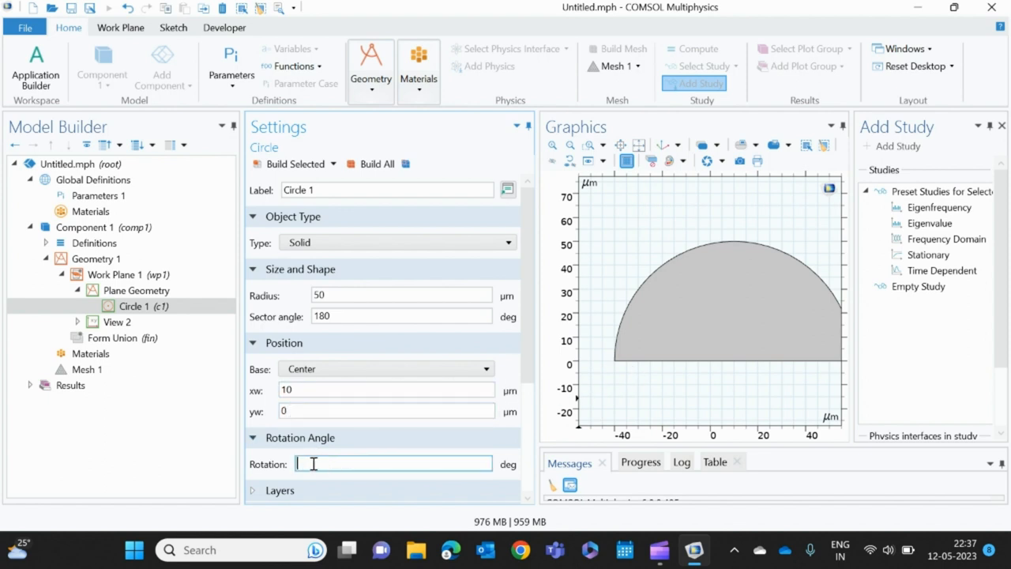
{"action": "type", "text": "90"}
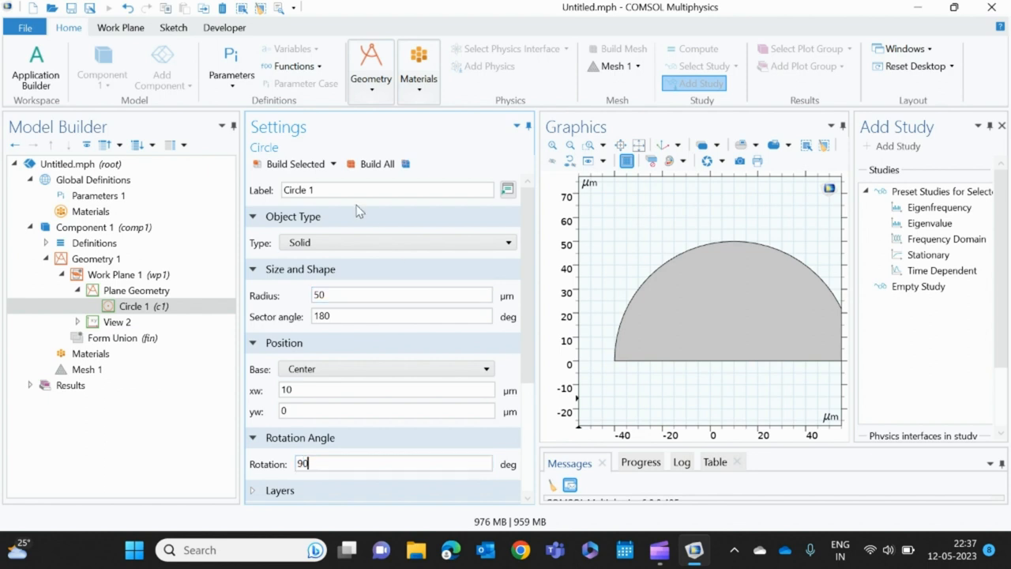
{"action": "left_click", "coordinate": [376, 163]}
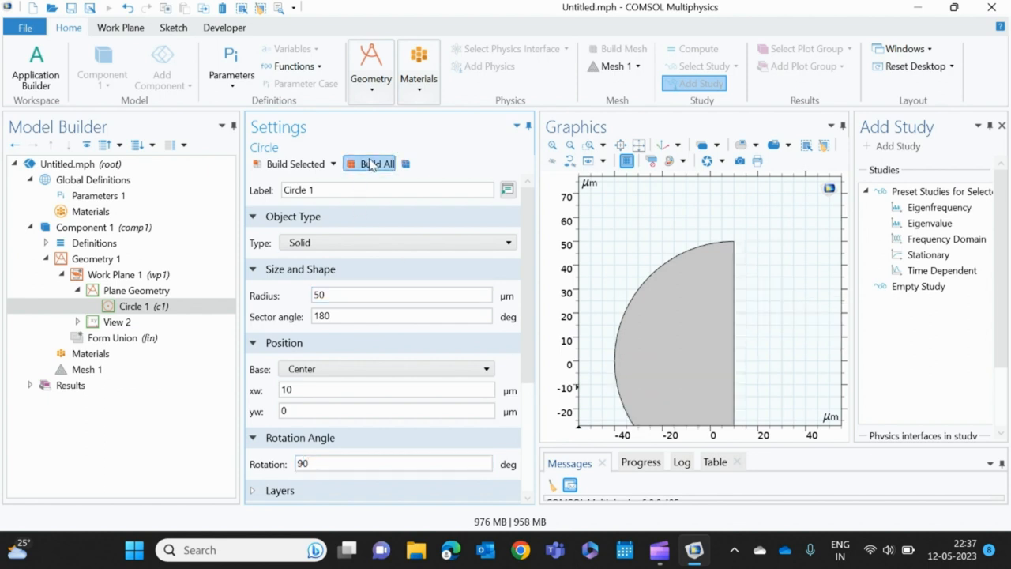
Try rotation -90, then reset Circle 1's rotation to 0
{"action": "left_click", "coordinate": [392, 462]}
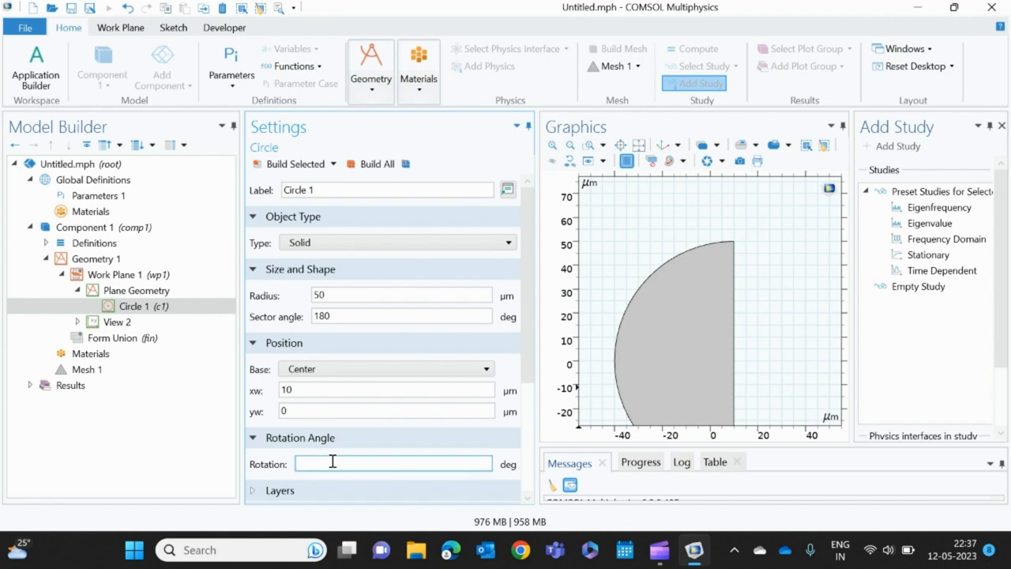
{"action": "type", "text": "-90"}
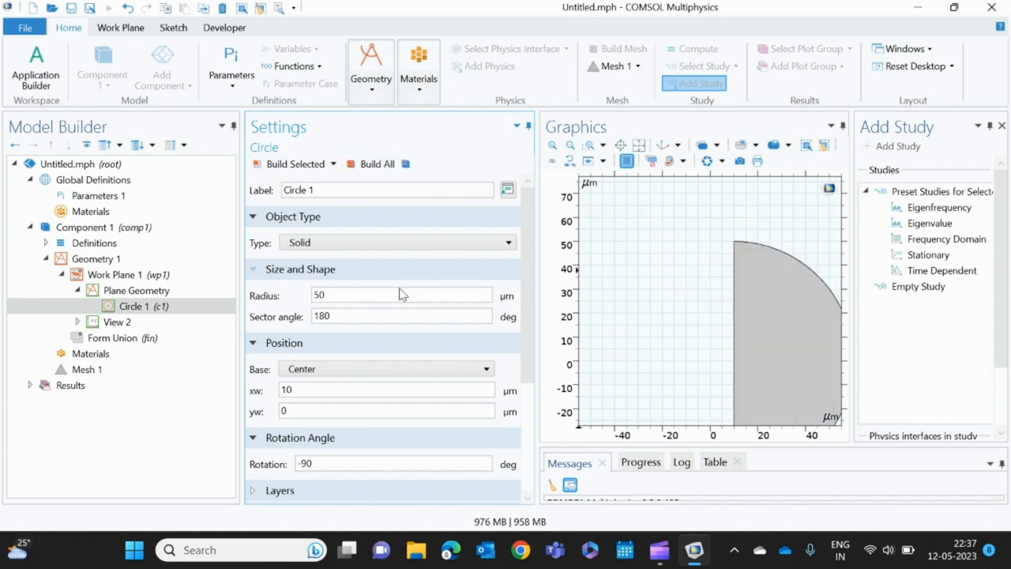
{"action": "mouse_move", "coordinate": [420, 352]}
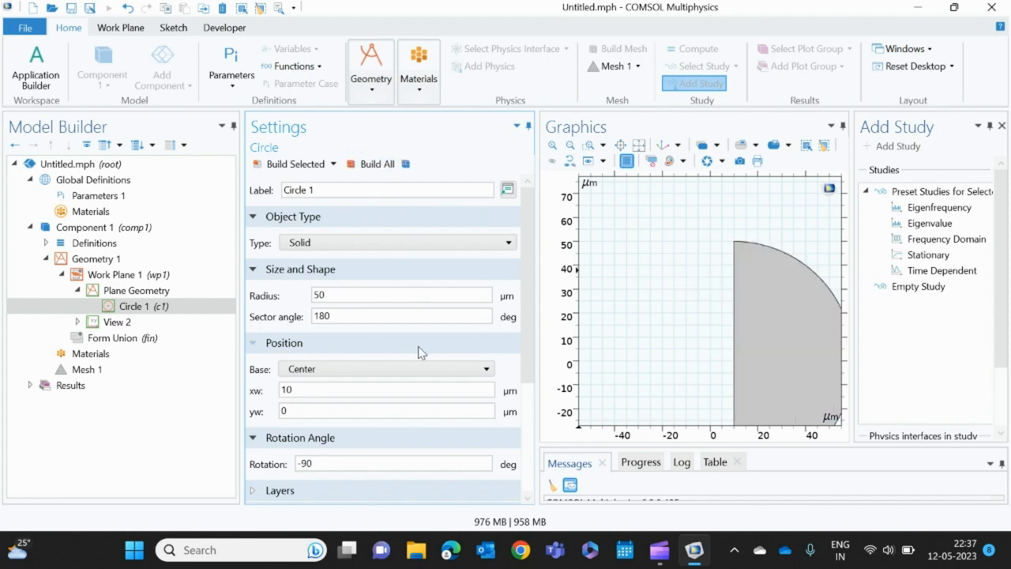
{"action": "mouse_move", "coordinate": [733, 416]}
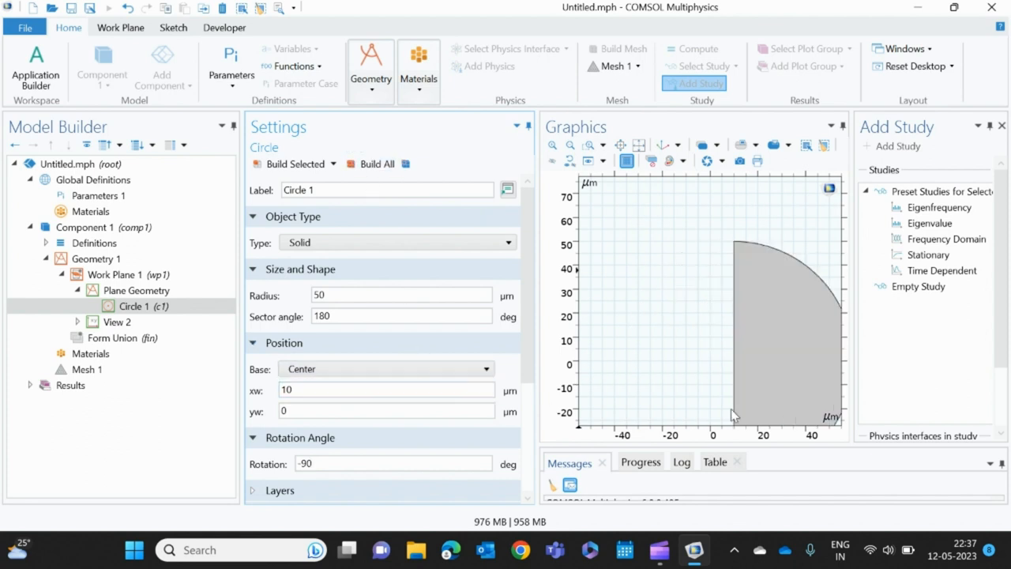
{"action": "left_click", "coordinate": [796, 286]}
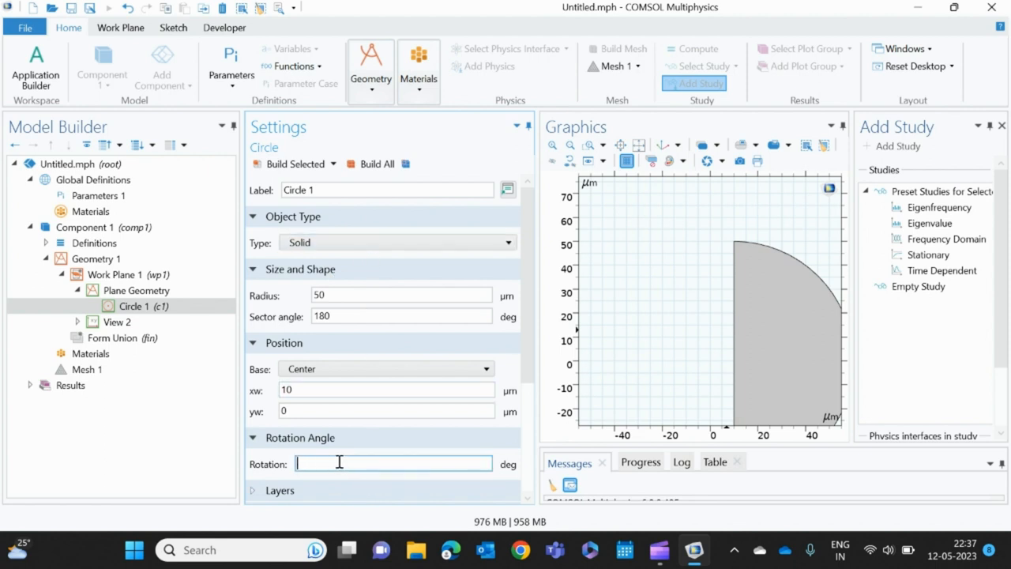
{"action": "type", "text": "0"}
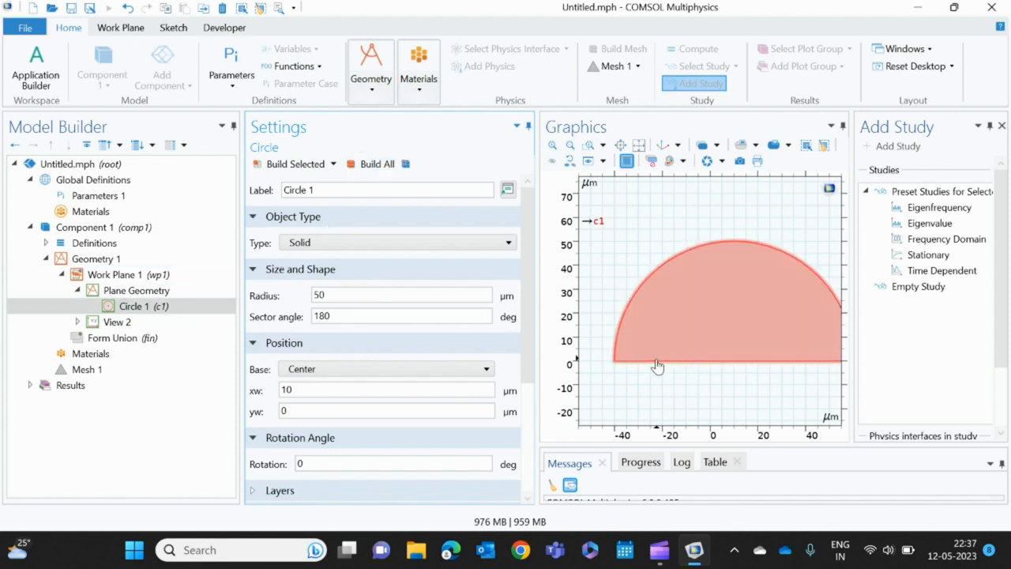
{"action": "mouse_move", "coordinate": [701, 283]}
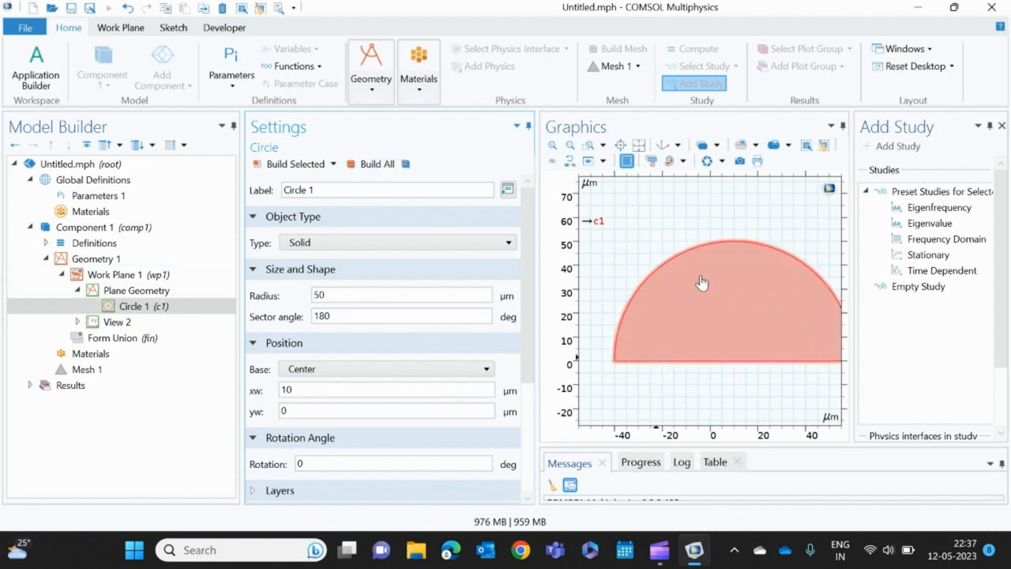
{"action": "left_click", "coordinate": [130, 307]}
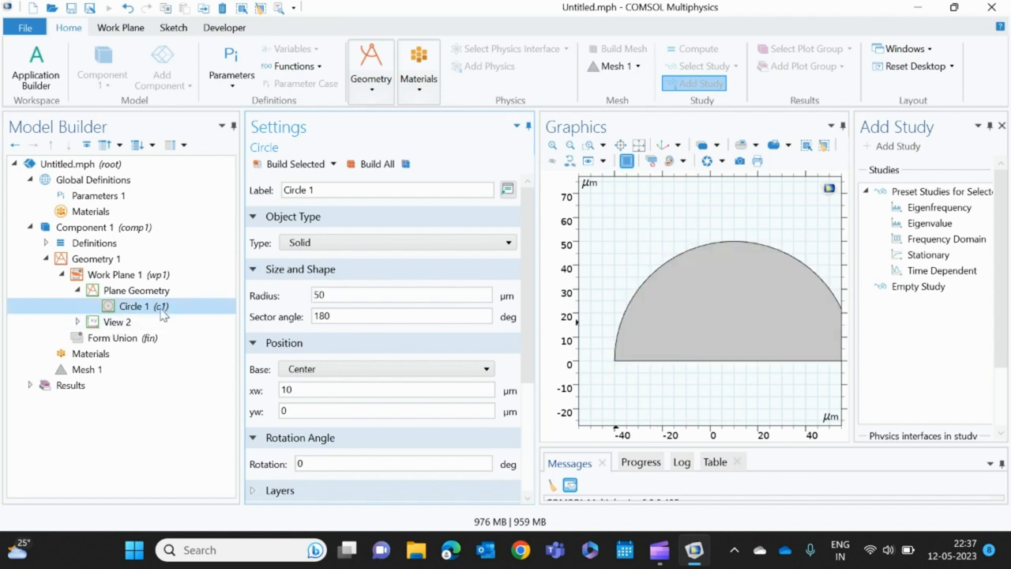
Add Circle 2 in the work plane with radius 40 and sector angle 180
{"action": "right_click", "coordinate": [137, 290]}
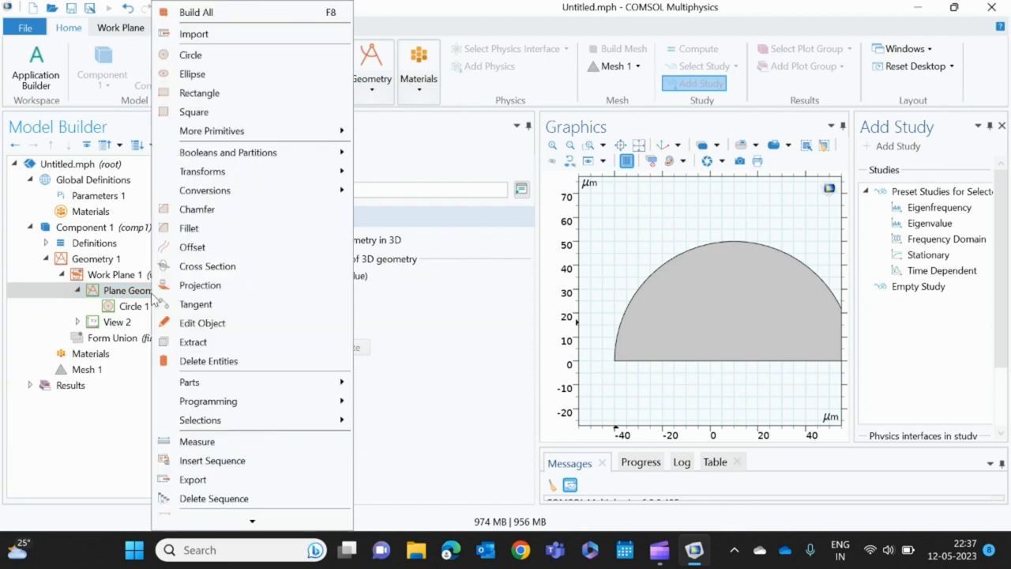
{"action": "mouse_move", "coordinate": [222, 54]}
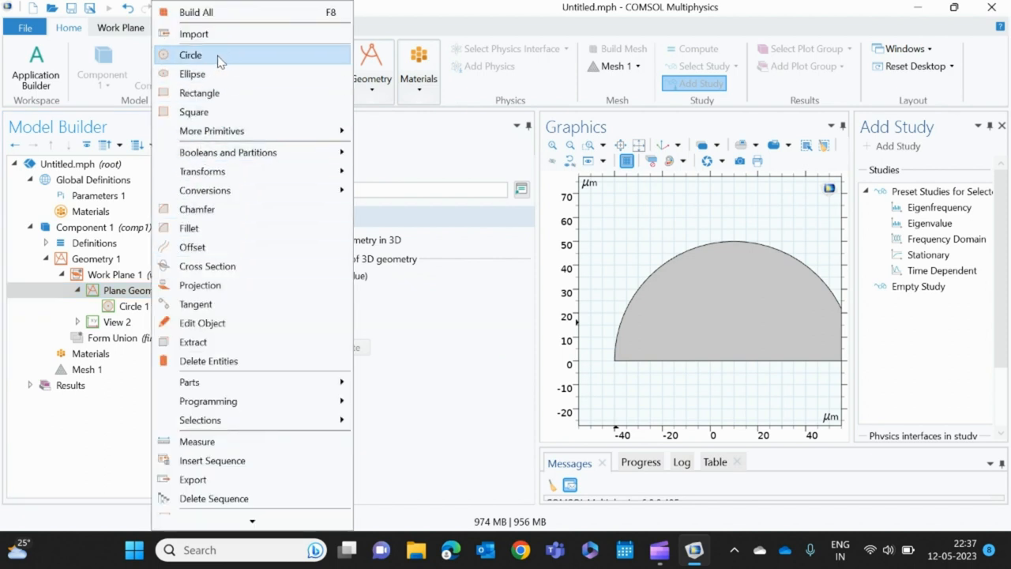
{"action": "left_click", "coordinate": [191, 53]}
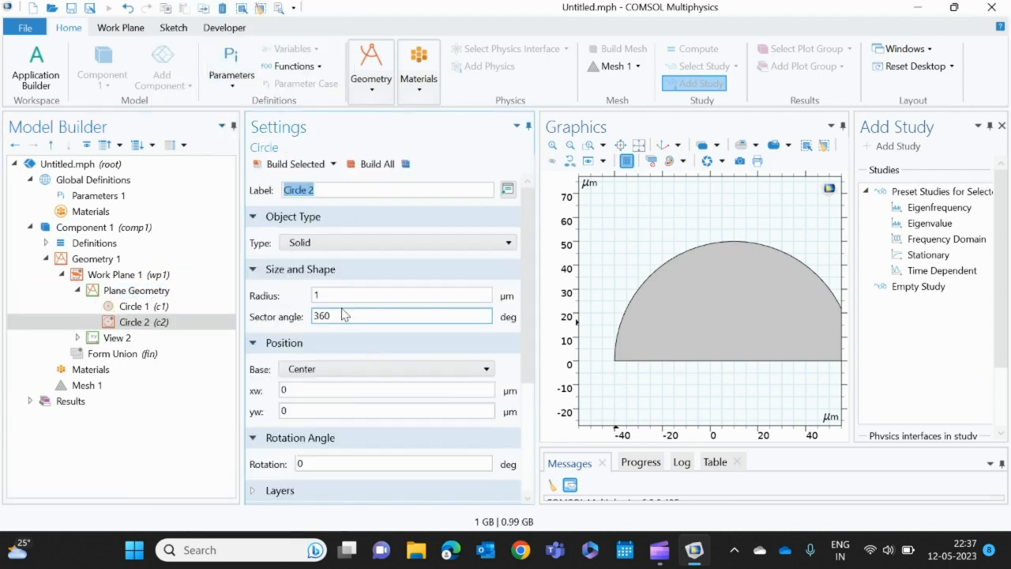
{"action": "left_click", "coordinate": [401, 296]}
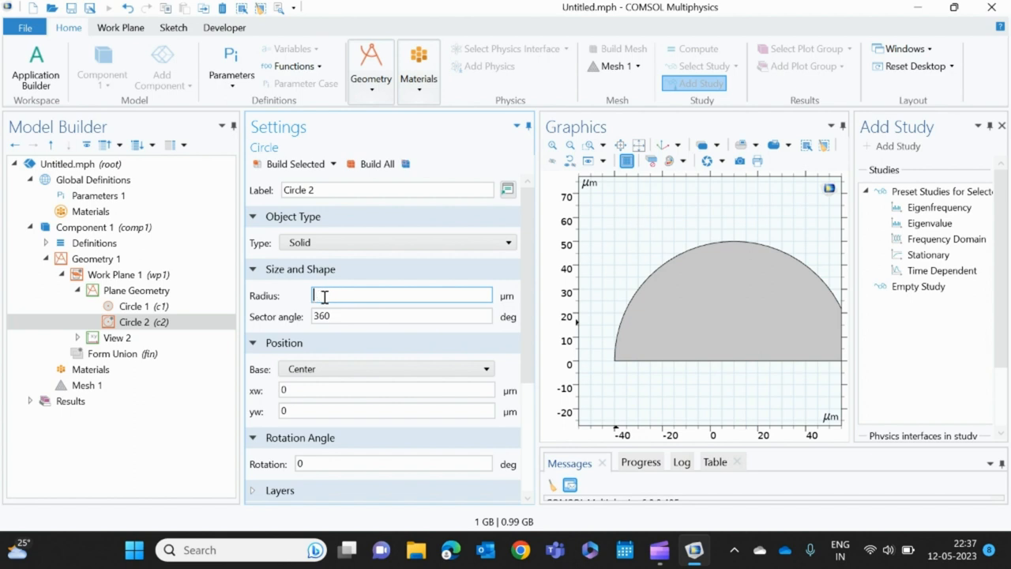
{"action": "type", "text": "40"}
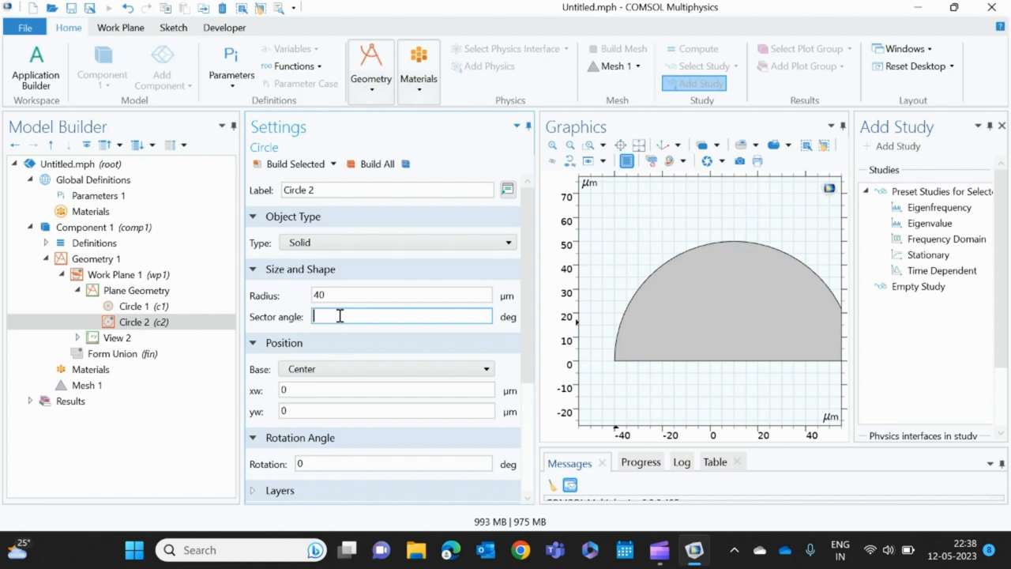
{"action": "type", "text": "1"}
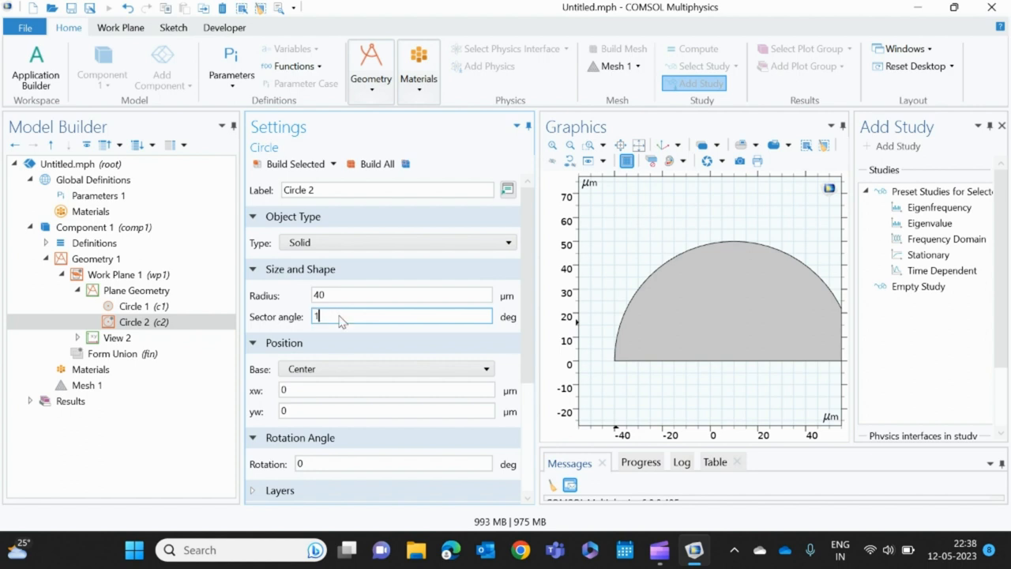
{"action": "type", "text": "180"}
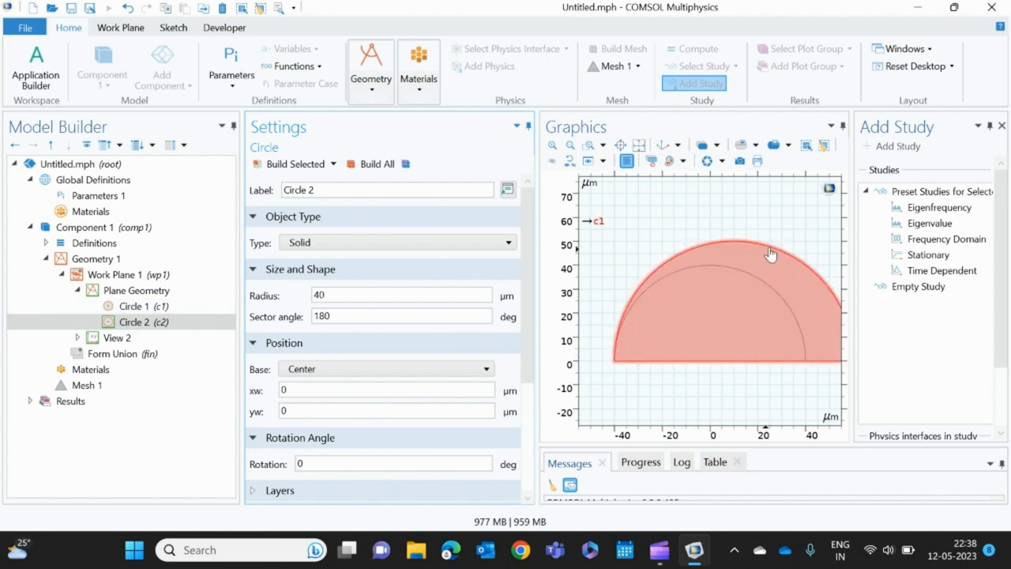
Recentre Circle 1 at the origin, giving concentric 50 and 40 µm half disks
{"action": "left_click", "coordinate": [135, 307]}
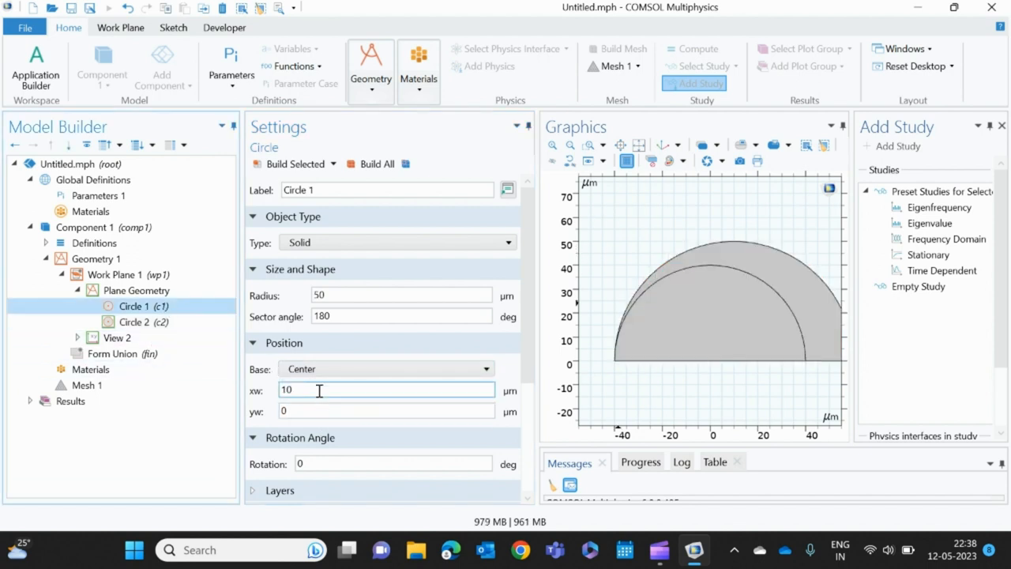
{"action": "type", "text": "0"}
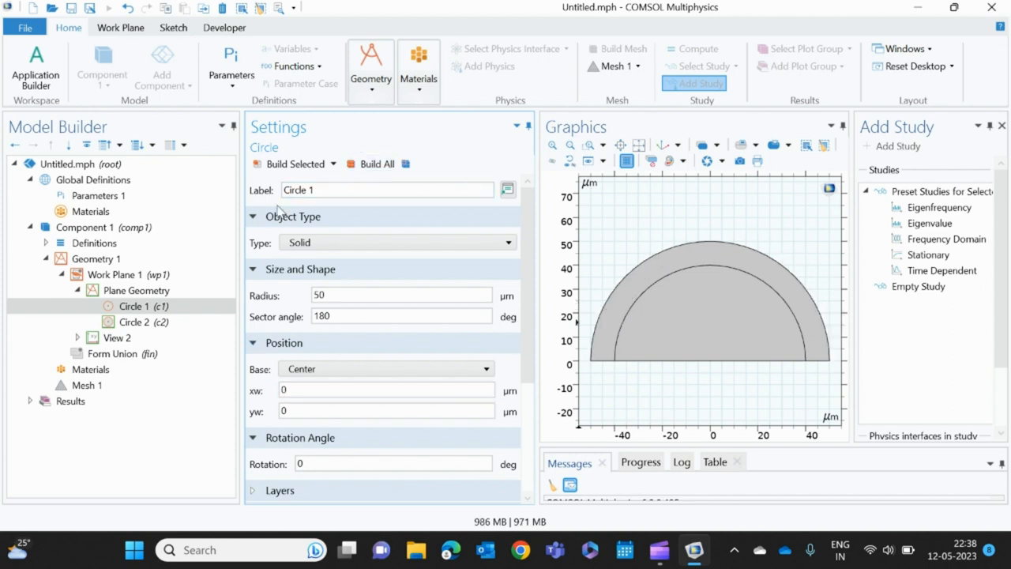
{"action": "mouse_move", "coordinate": [300, 380]}
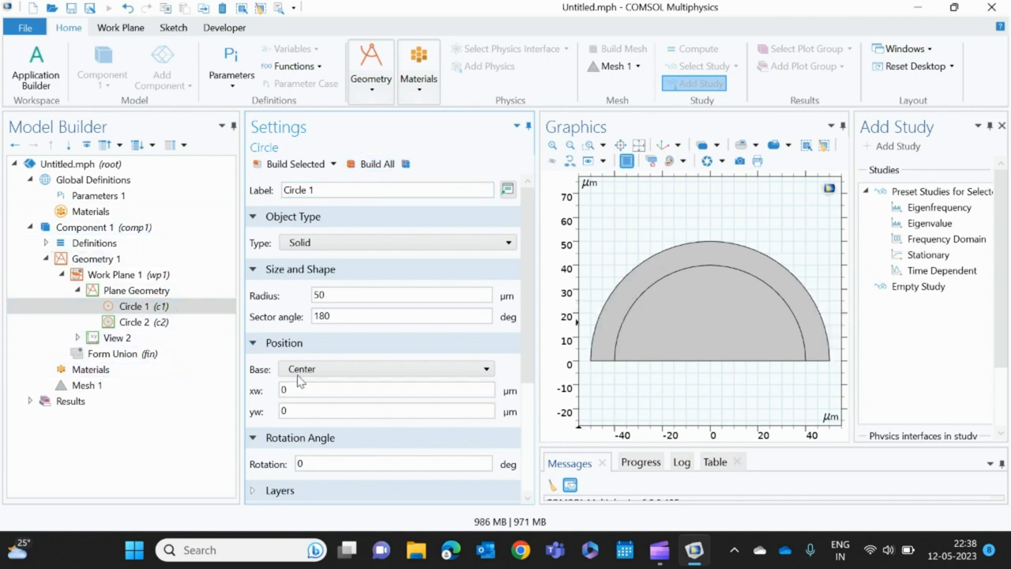
{"action": "left_click", "coordinate": [136, 290]}
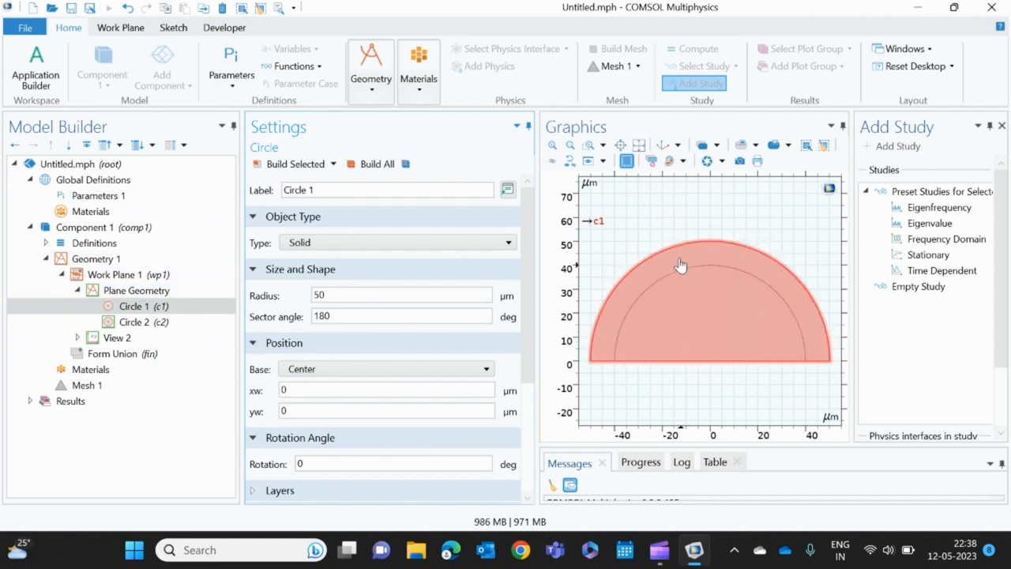
{"action": "left_click", "coordinate": [140, 307]}
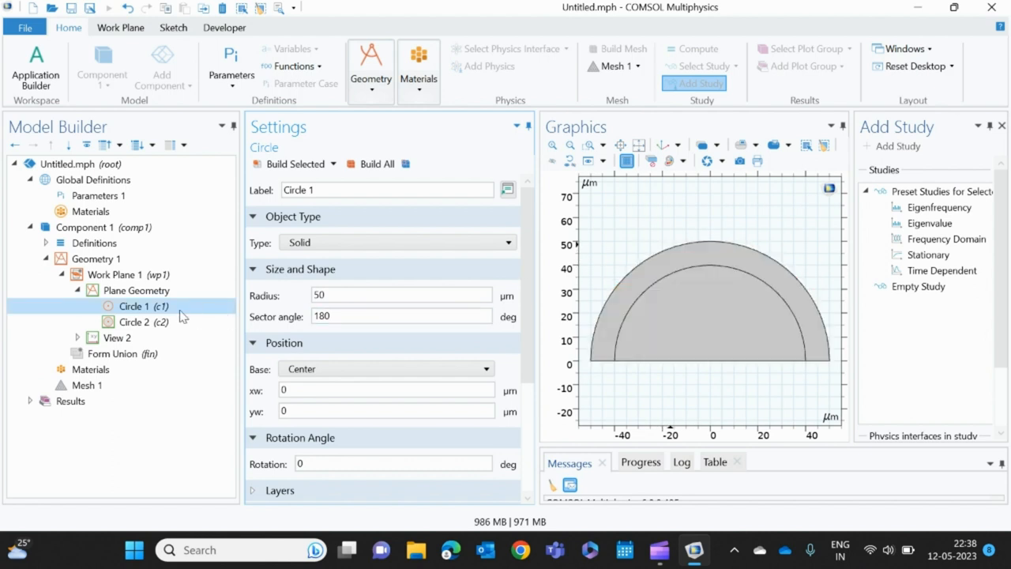
{"action": "left_click", "coordinate": [135, 291]}
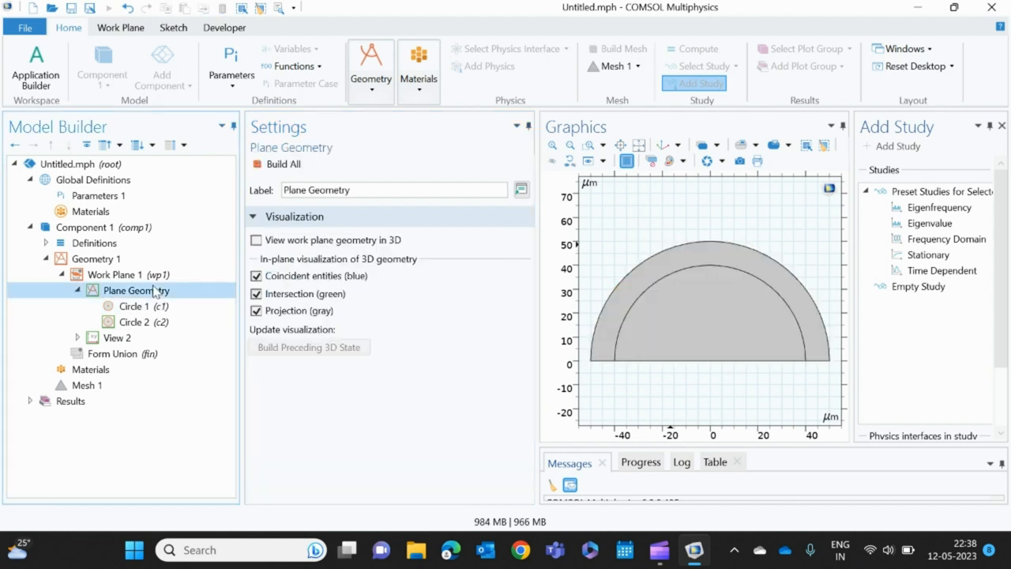
Add Difference 1 subtracting c2 from c1 and build the half ring
{"action": "right_click", "coordinate": [134, 291]}
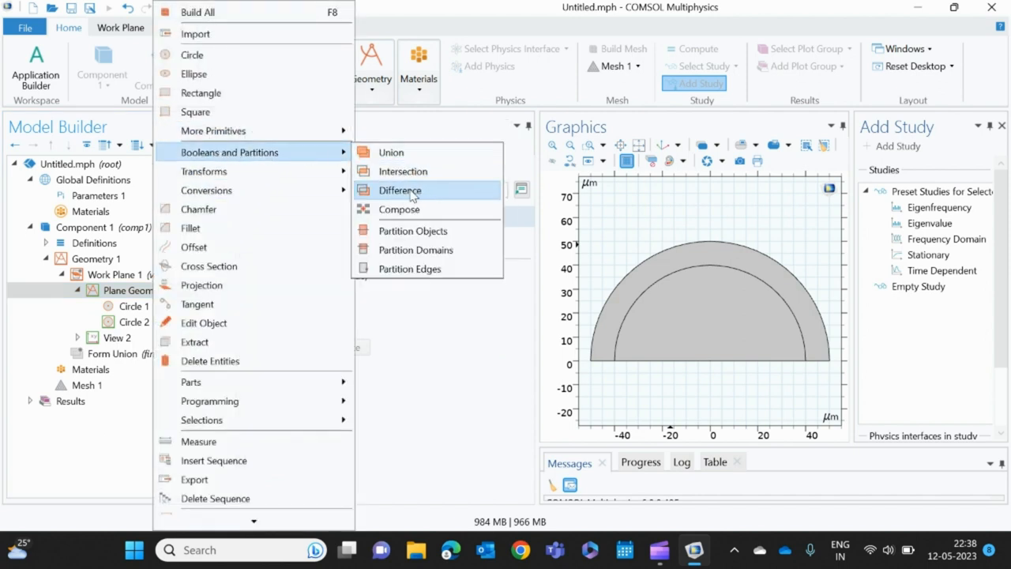
{"action": "left_click", "coordinate": [400, 189]}
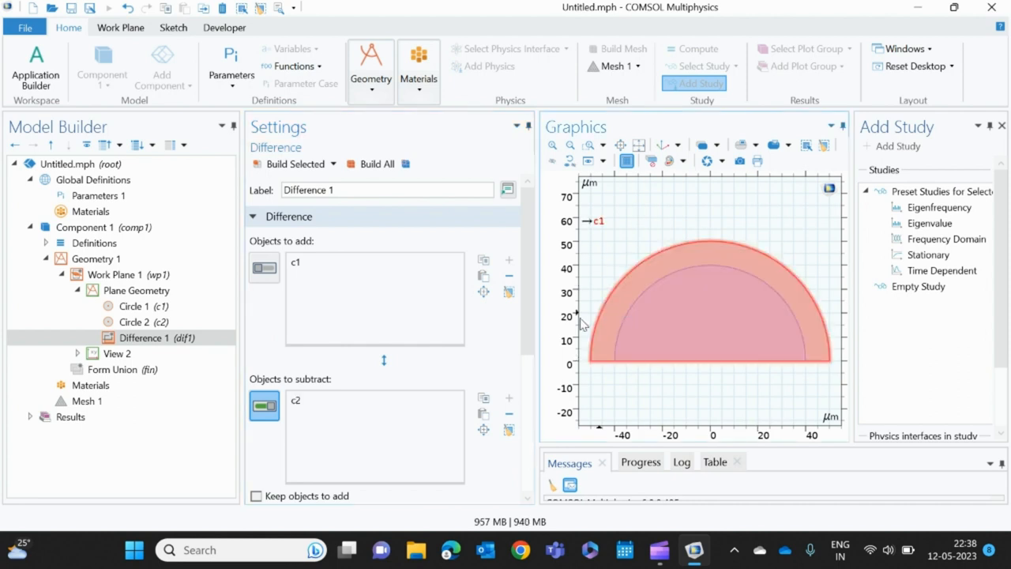
{"action": "left_click", "coordinate": [376, 162]}
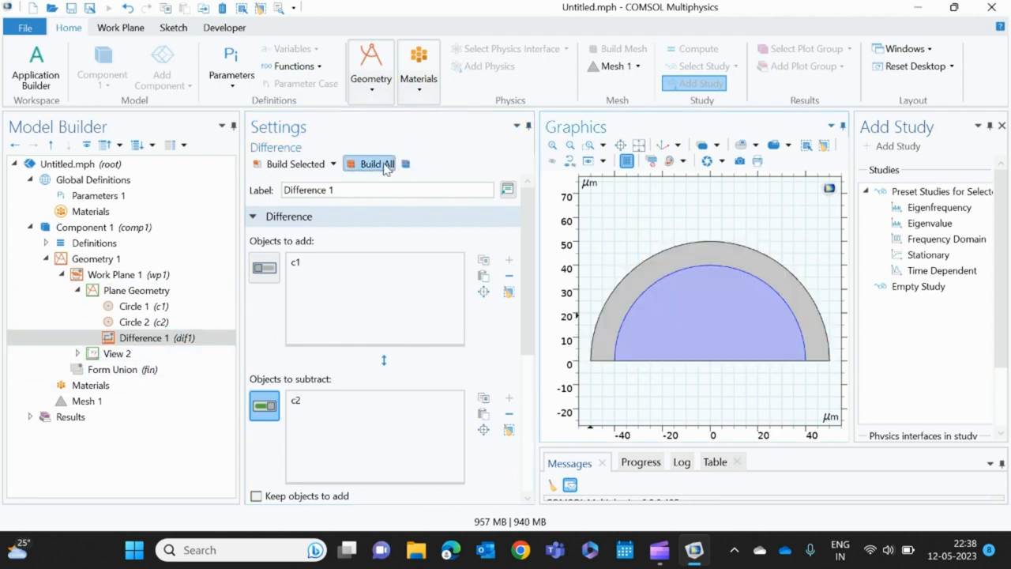
{"action": "left_click", "coordinate": [376, 162]}
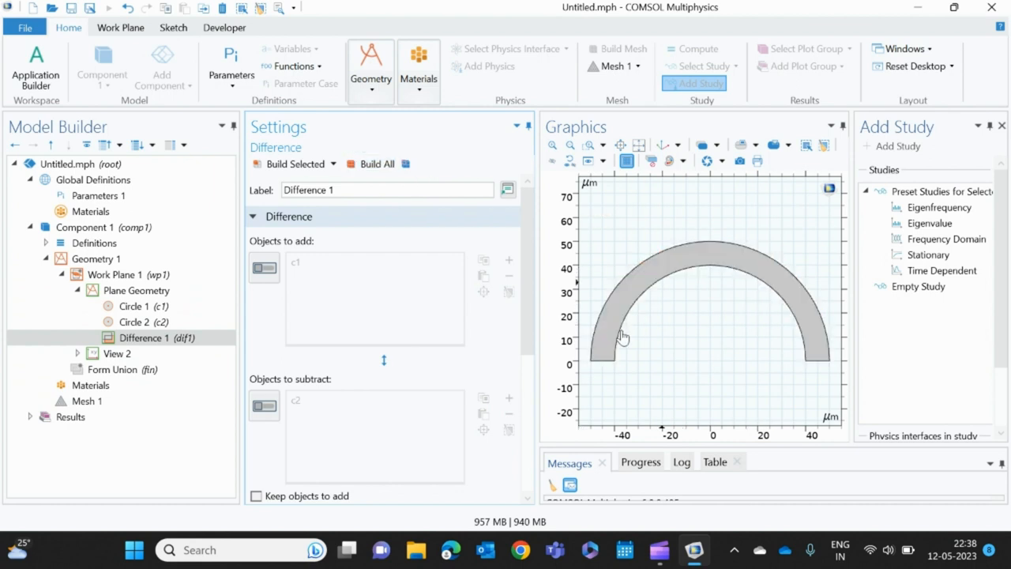
{"action": "left_click", "coordinate": [624, 338]}
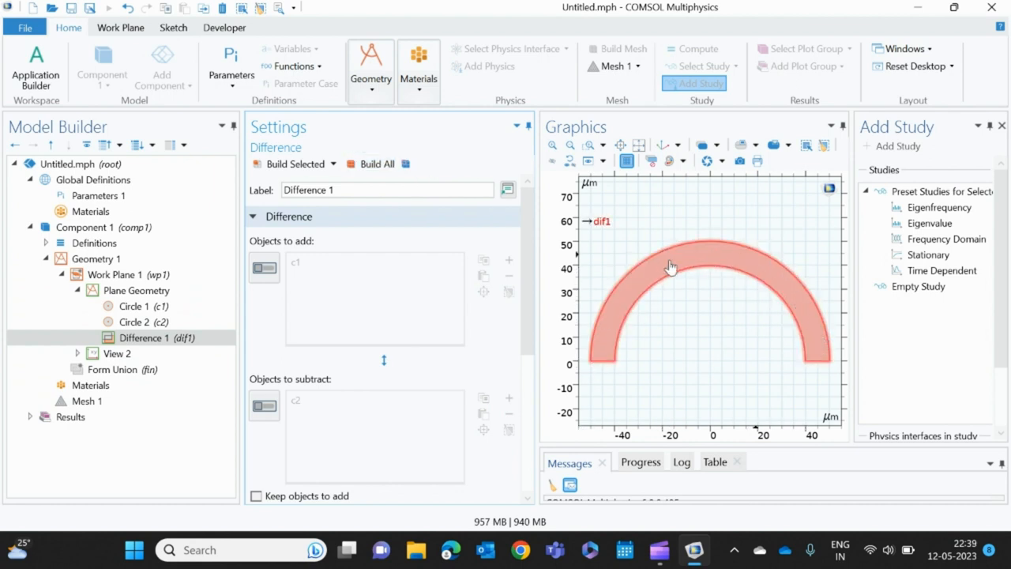
{"action": "mouse_move", "coordinate": [821, 353]}
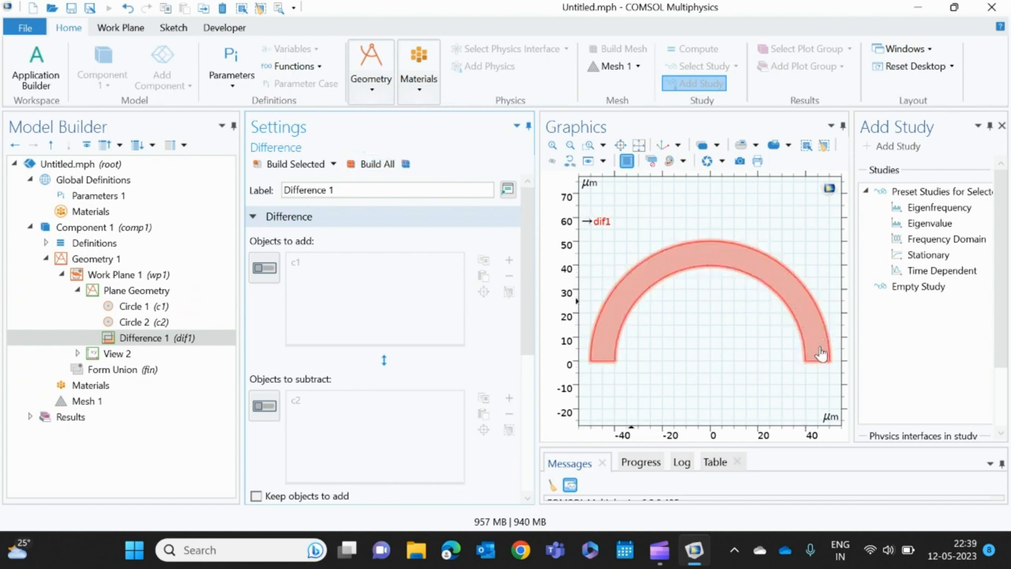
{"action": "left_click", "coordinate": [143, 307]}
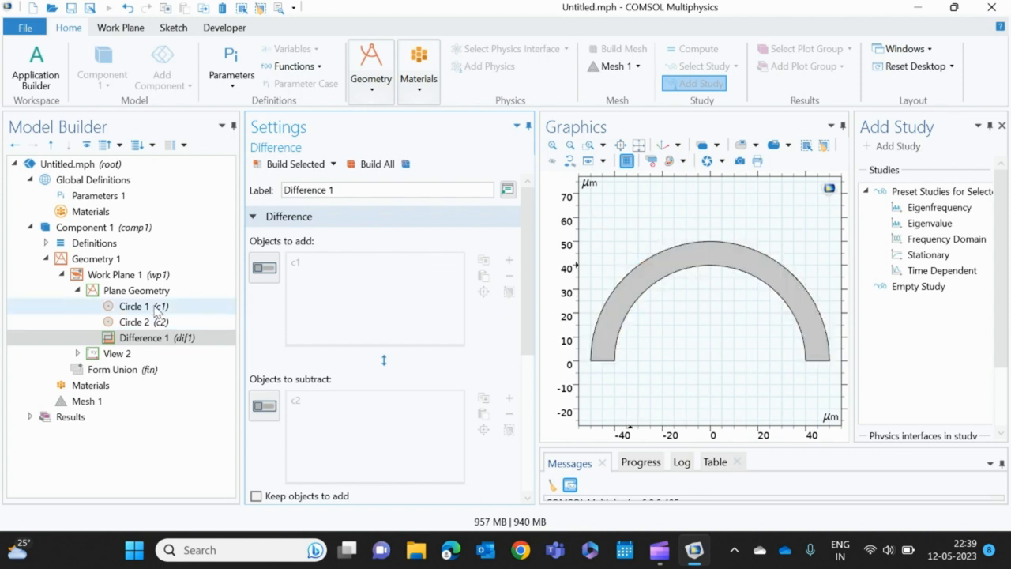
{"action": "left_click", "coordinate": [134, 306]}
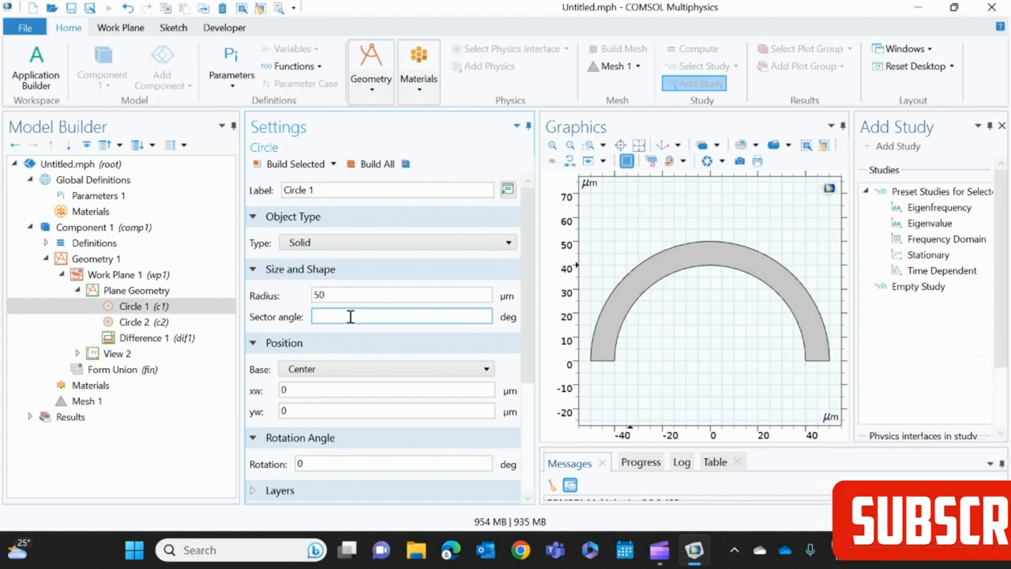
Set both circles' sector angle to 360, rebuild the full ring and fit it in view
{"action": "type", "text": "360"}
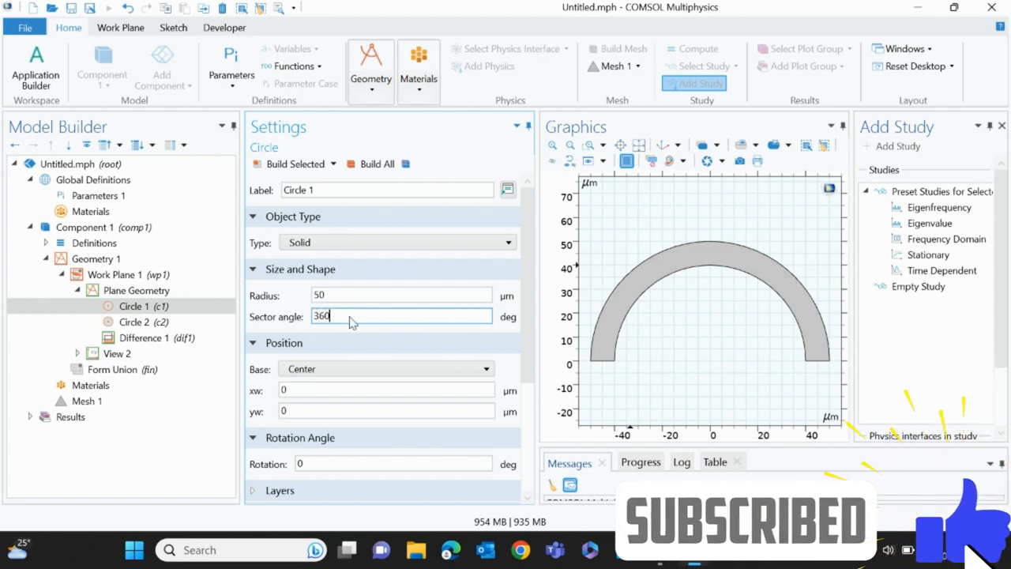
{"action": "left_click", "coordinate": [134, 322]}
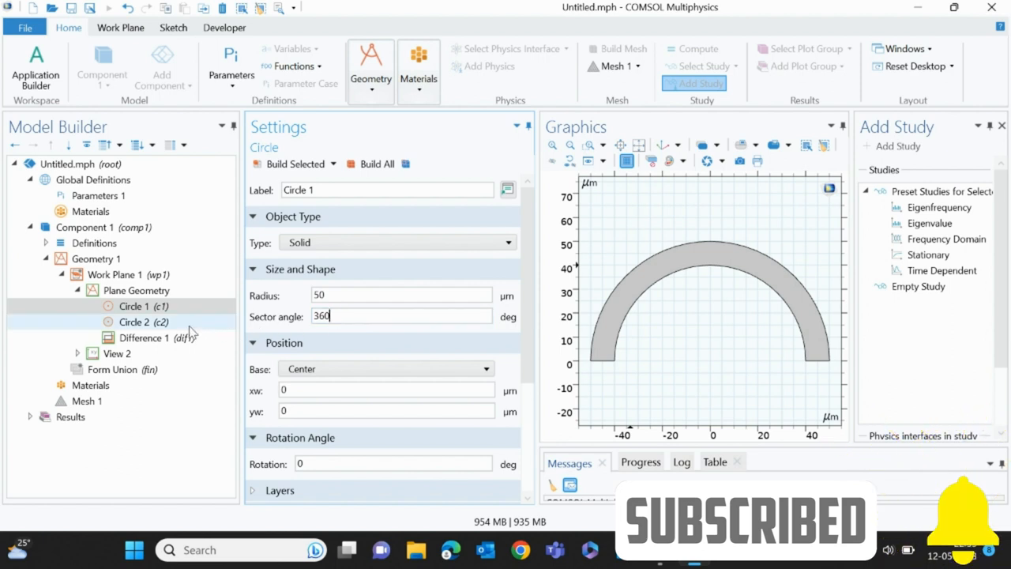
{"action": "left_click", "coordinate": [134, 322]}
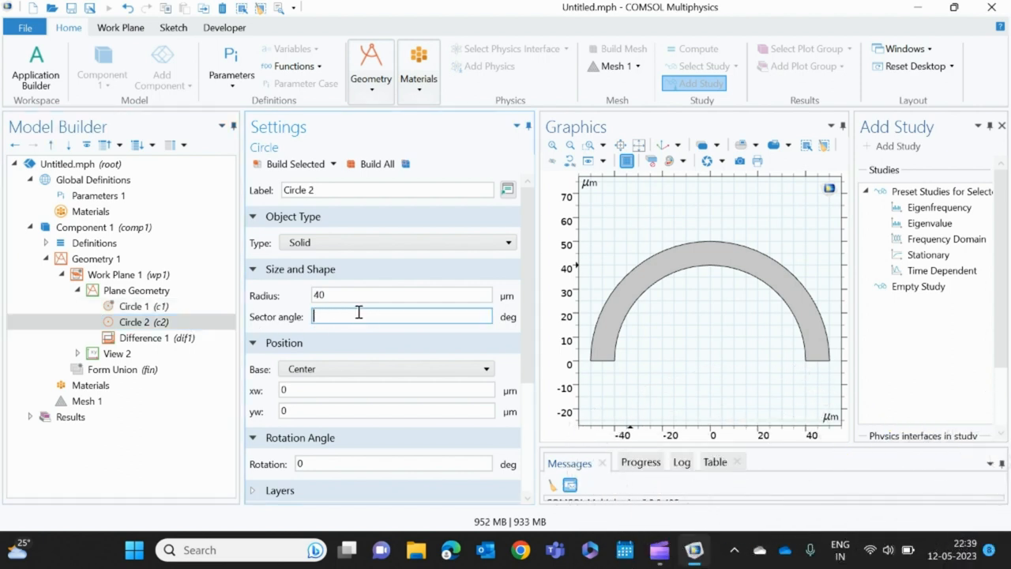
{"action": "type", "text": "3"}
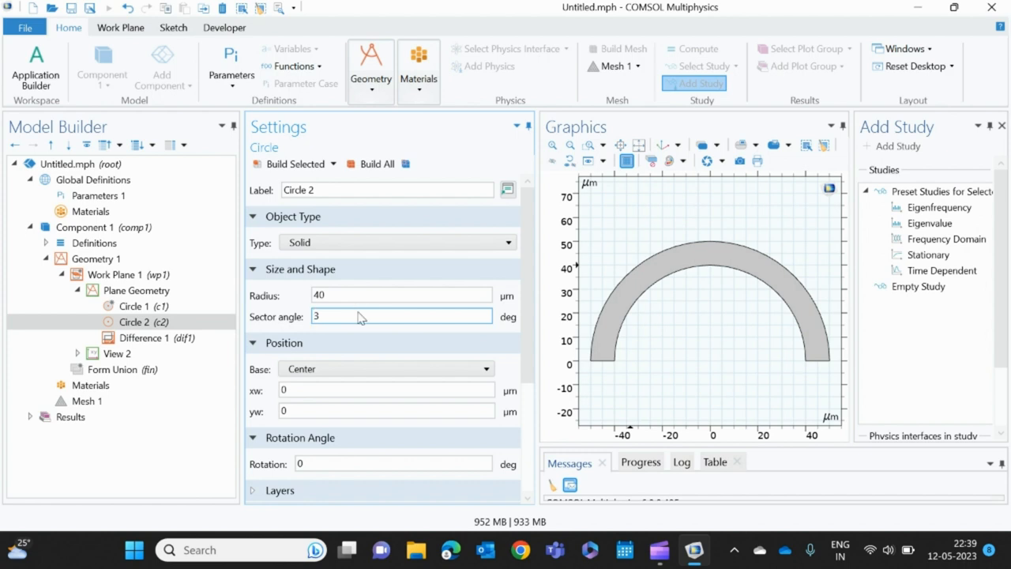
{"action": "type", "text": "360"}
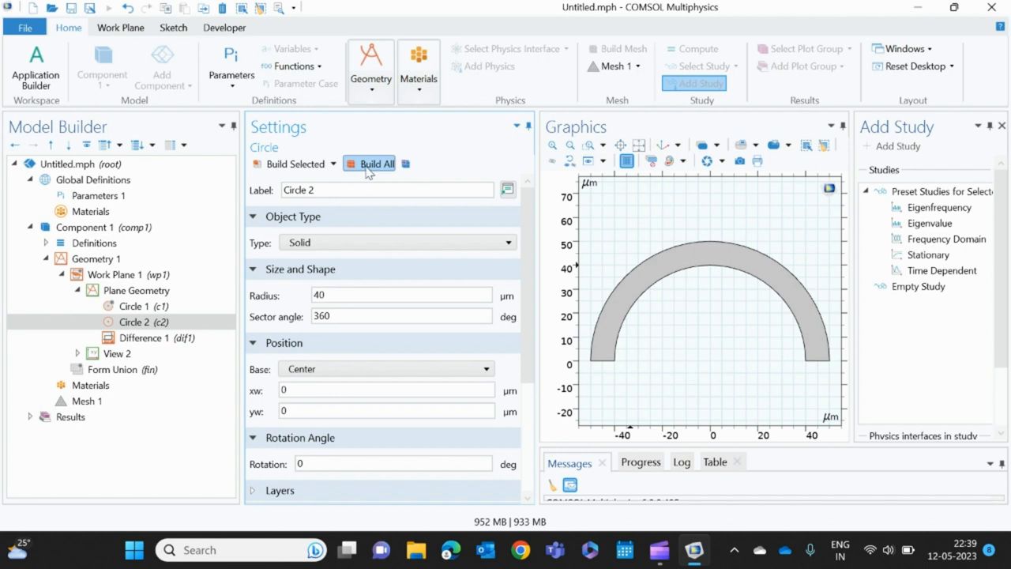
{"action": "left_click", "coordinate": [376, 163]}
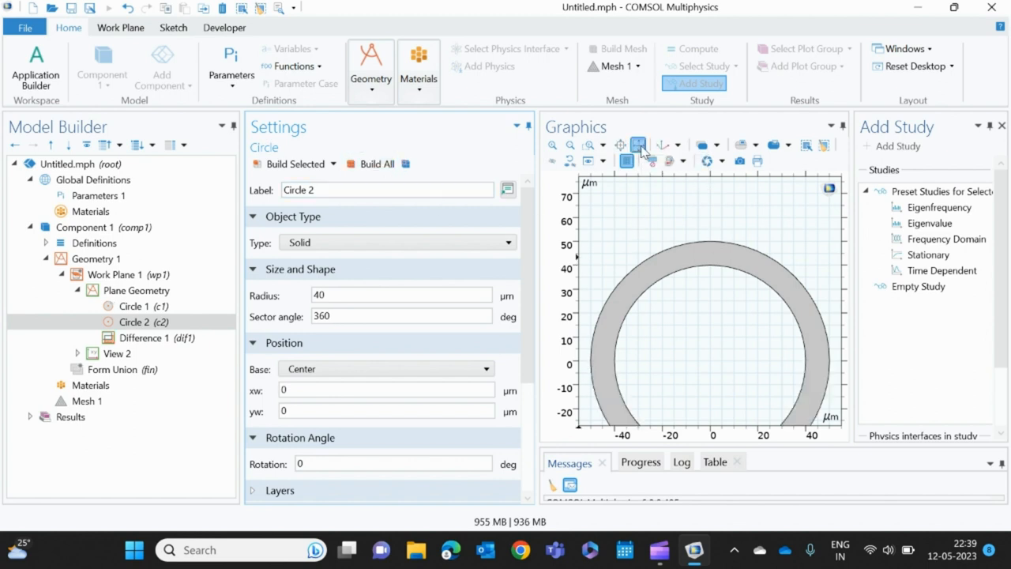
{"action": "left_click", "coordinate": [638, 146]}
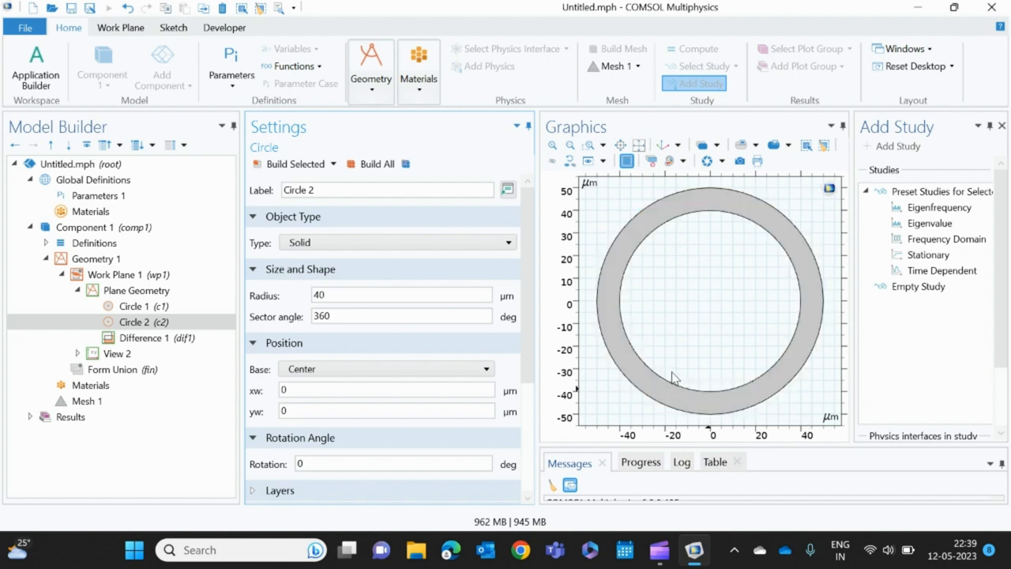
{"action": "mouse_move", "coordinate": [635, 198]}
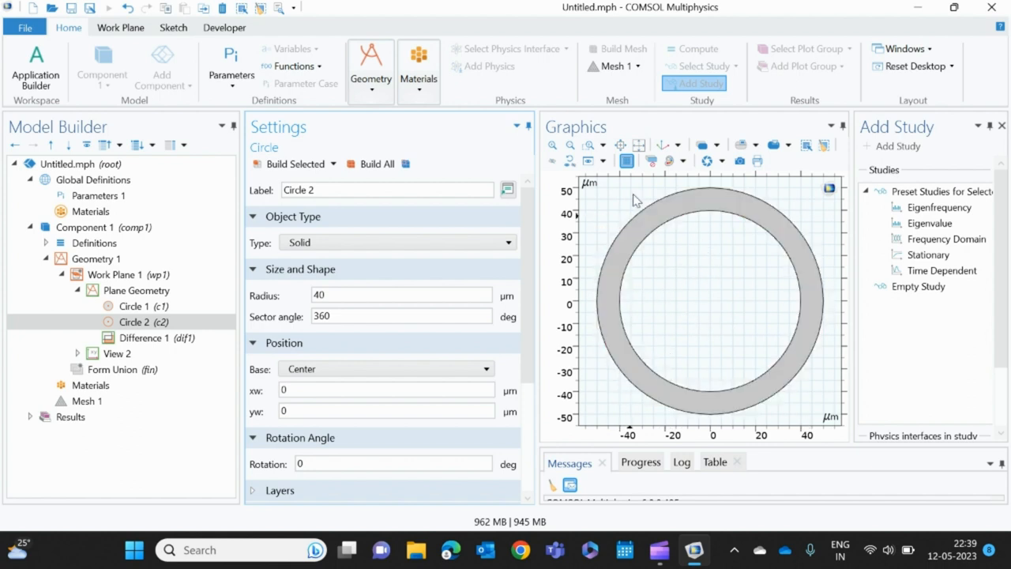
{"action": "mouse_move", "coordinate": [638, 146]}
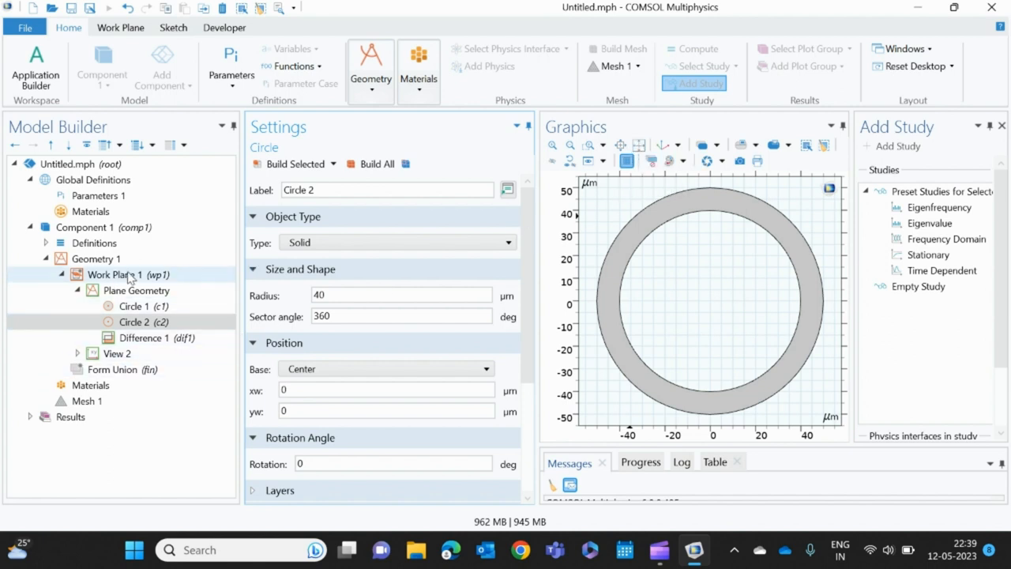
{"action": "left_click", "coordinate": [139, 322]}
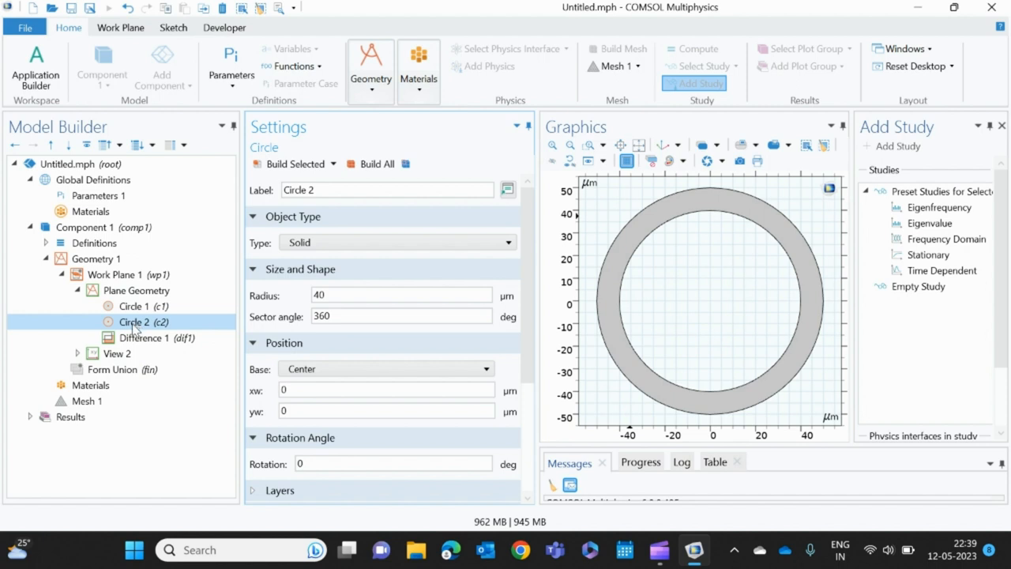
{"action": "left_click", "coordinate": [136, 291]}
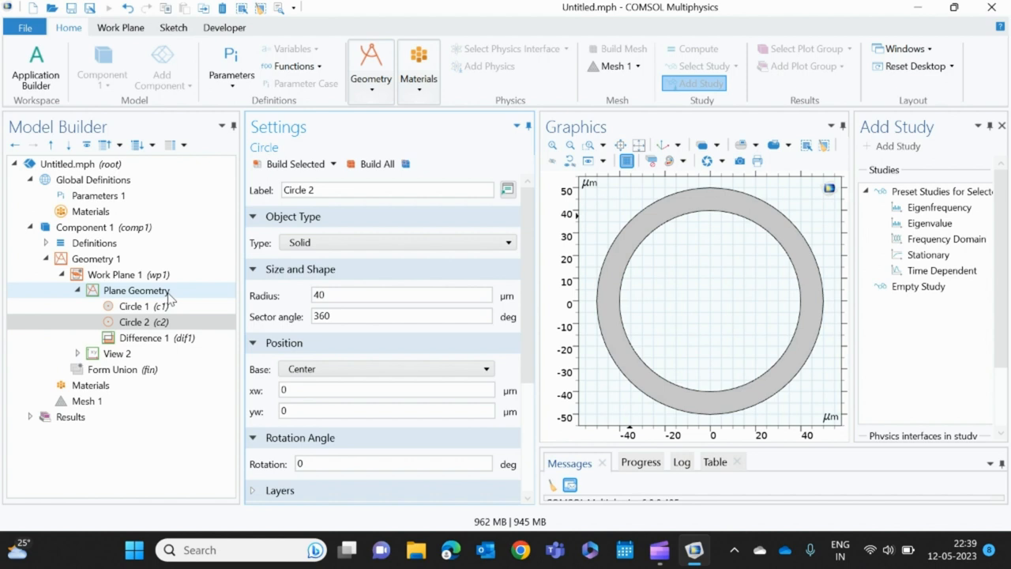
{"action": "mouse_move", "coordinate": [182, 302]}
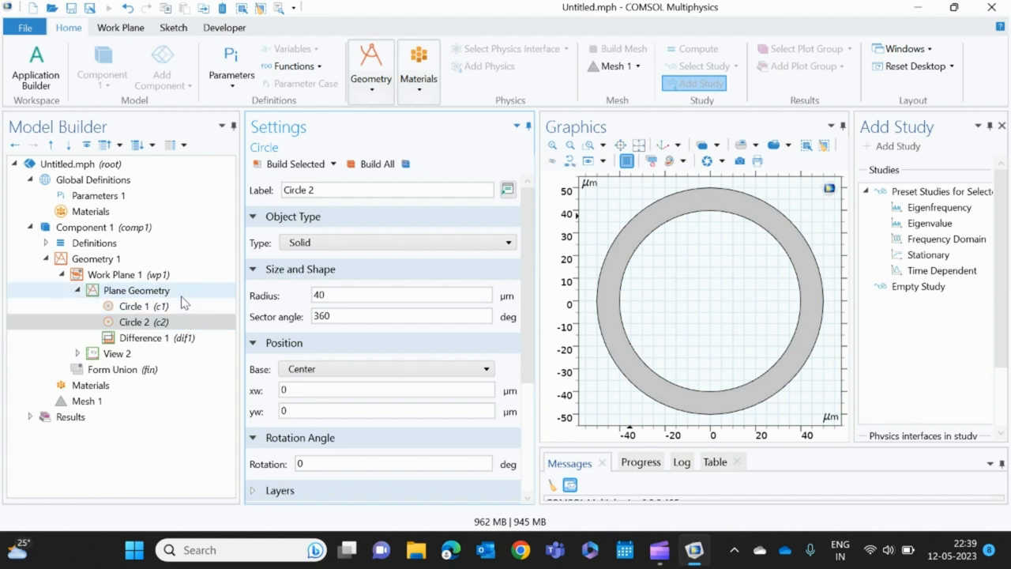
Add Extrude 1 taking Work Plane 1's ring as its input object
{"action": "right_click", "coordinate": [136, 291]}
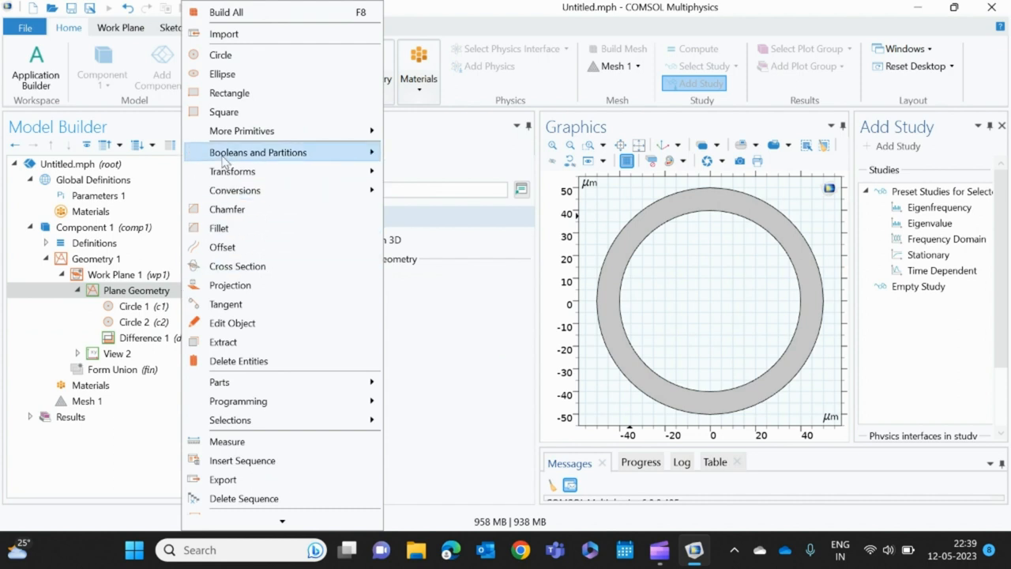
{"action": "mouse_move", "coordinate": [250, 60]}
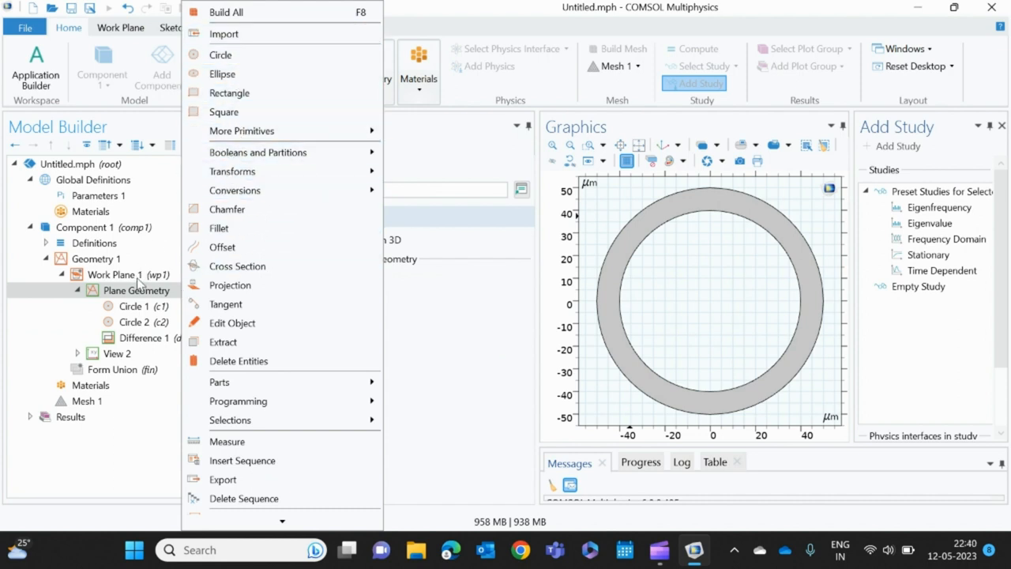
{"action": "left_click", "coordinate": [130, 275]}
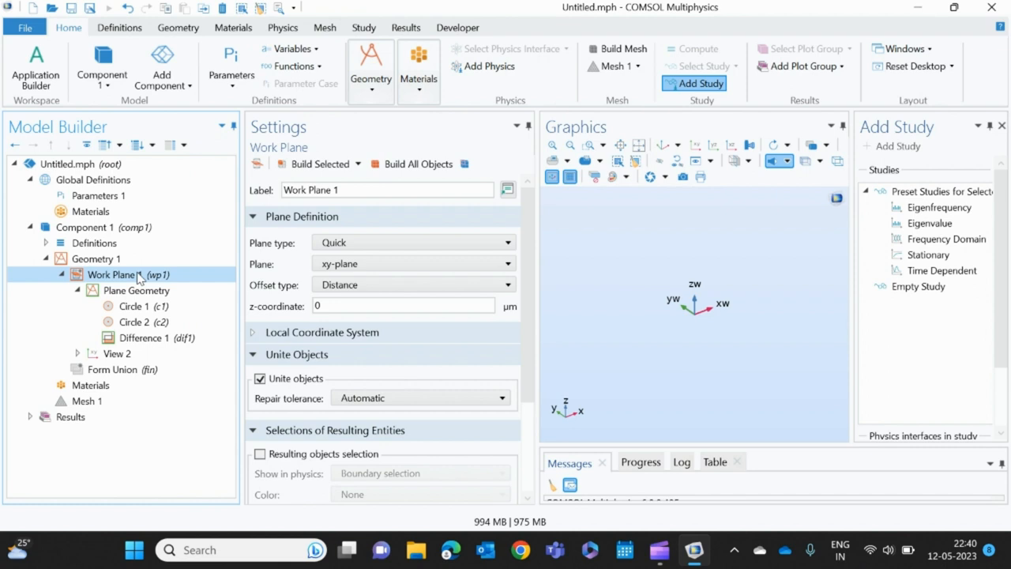
{"action": "right_click", "coordinate": [129, 275]}
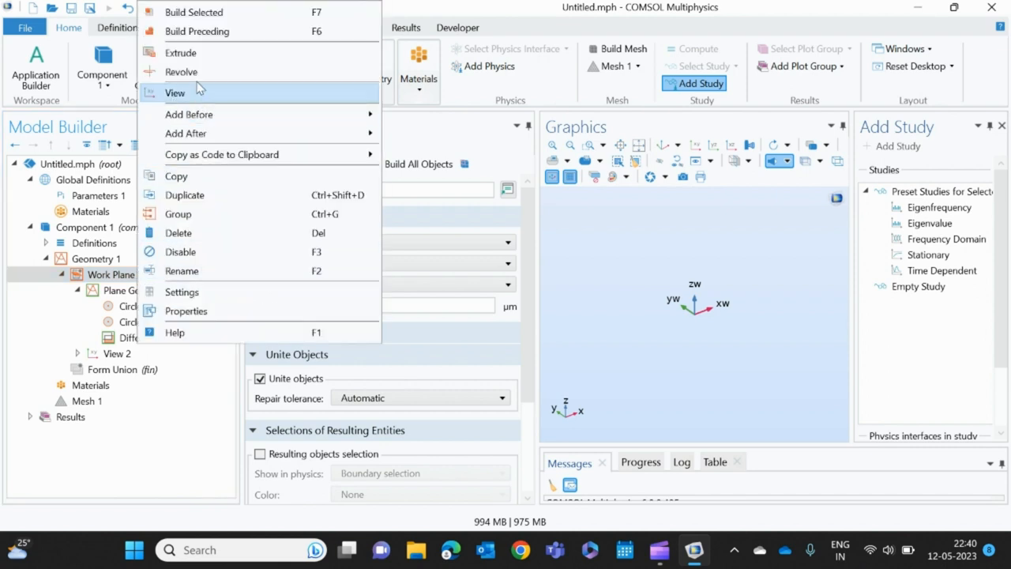
{"action": "mouse_move", "coordinate": [474, 310]}
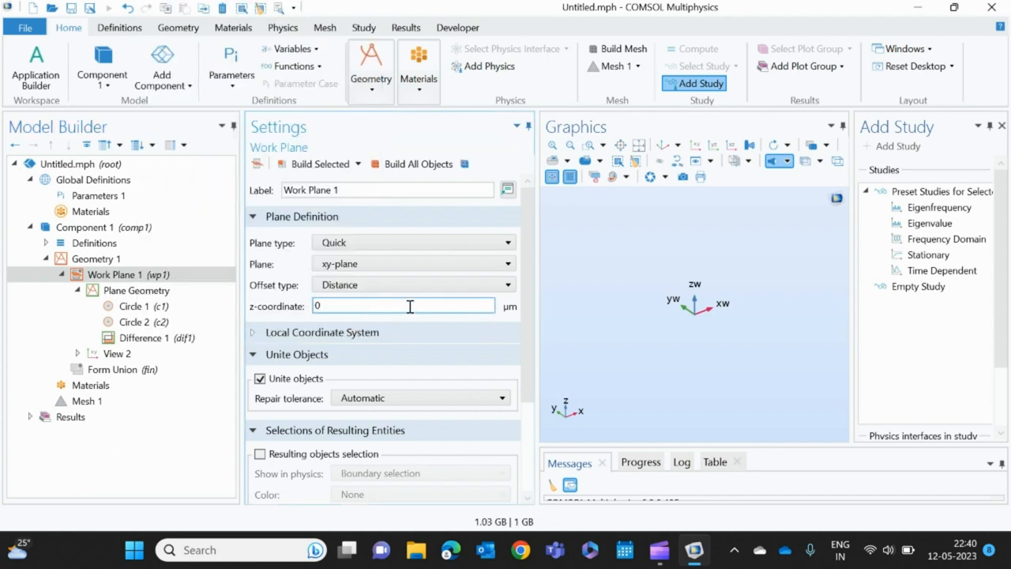
{"action": "scroll", "scroll_direction": "down", "scroll_amount": 3}
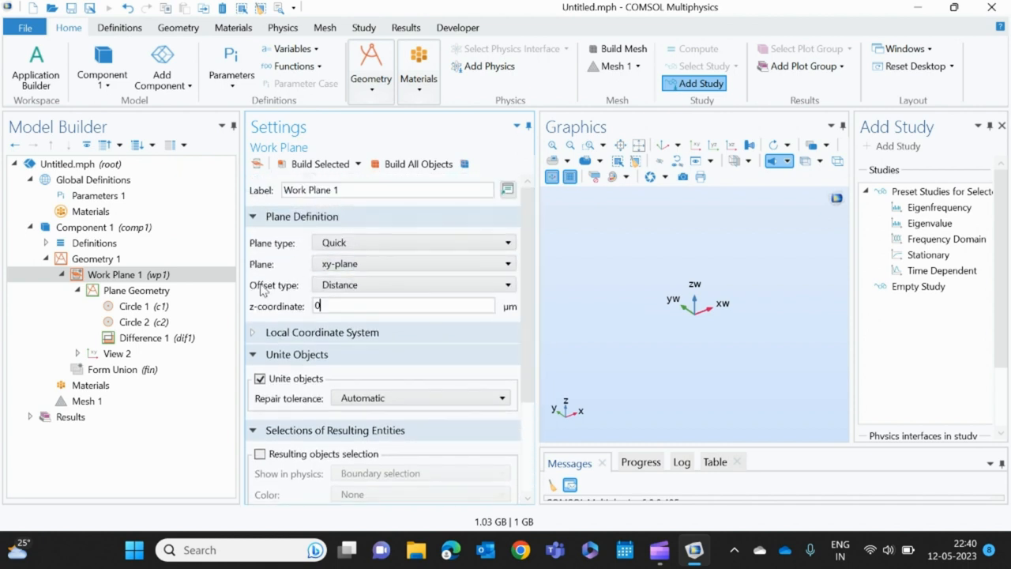
{"action": "right_click", "coordinate": [114, 275]}
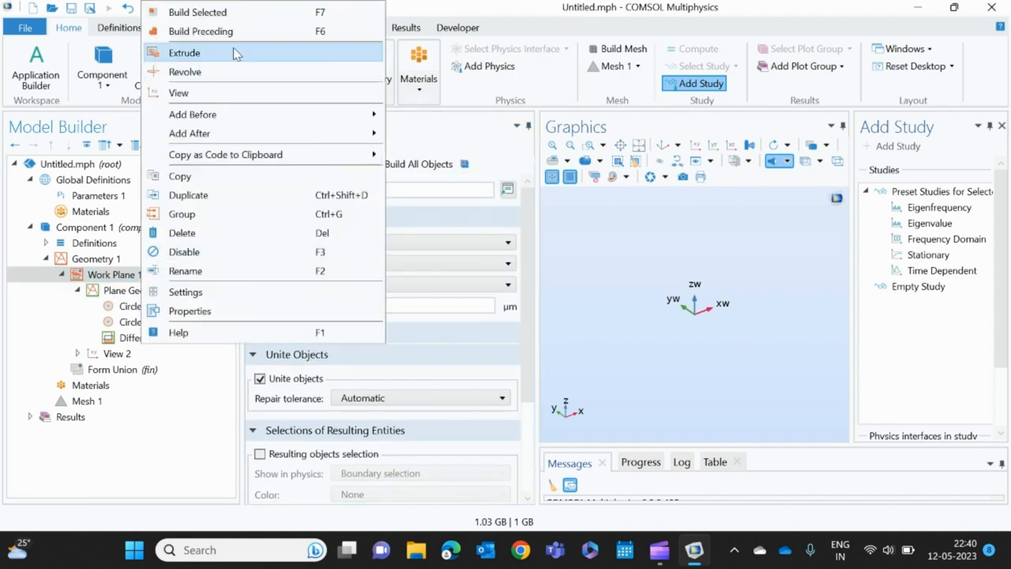
{"action": "left_click", "coordinate": [183, 53]}
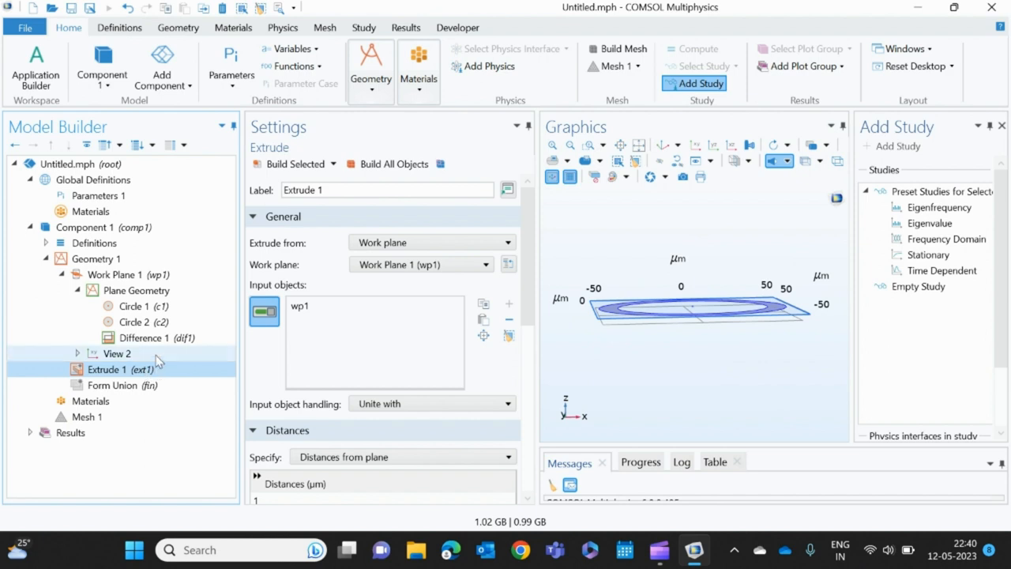
Raise Work Plane 1 to a z-coordinate of 50 µm and rebuild all geometry objects
{"action": "left_click", "coordinate": [119, 274]}
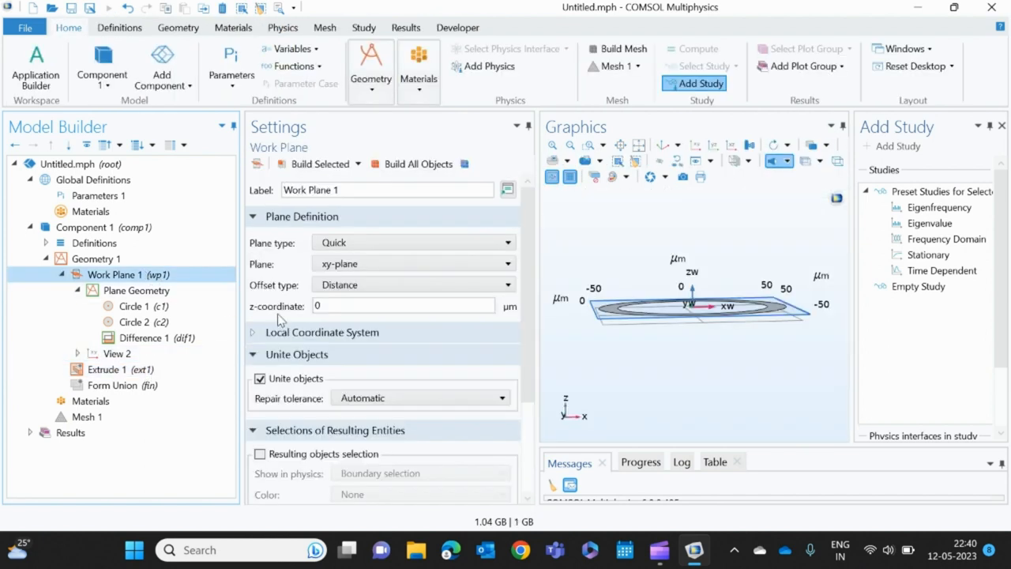
{"action": "left_click", "coordinate": [403, 306]}
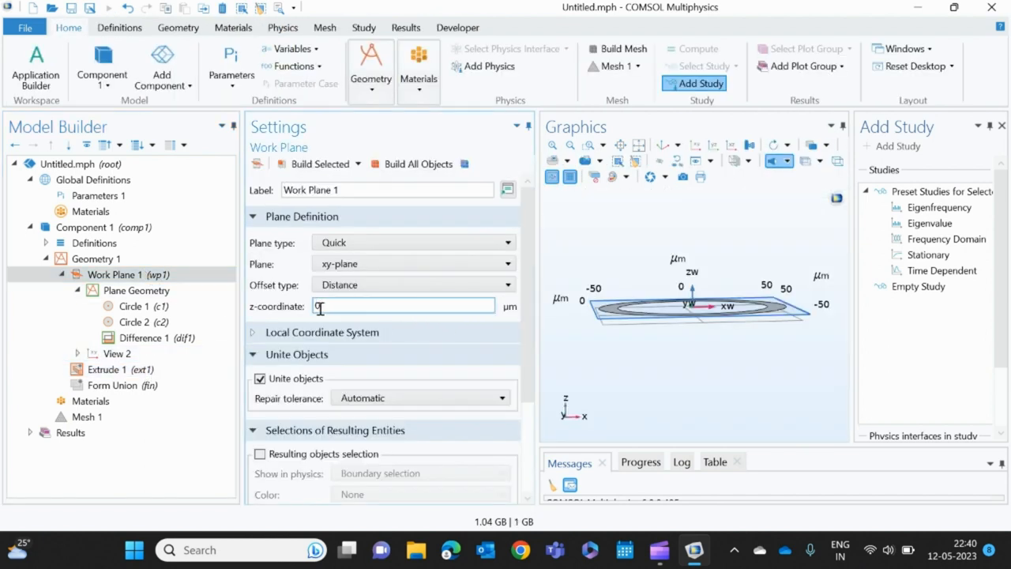
{"action": "type", "text": "1"}
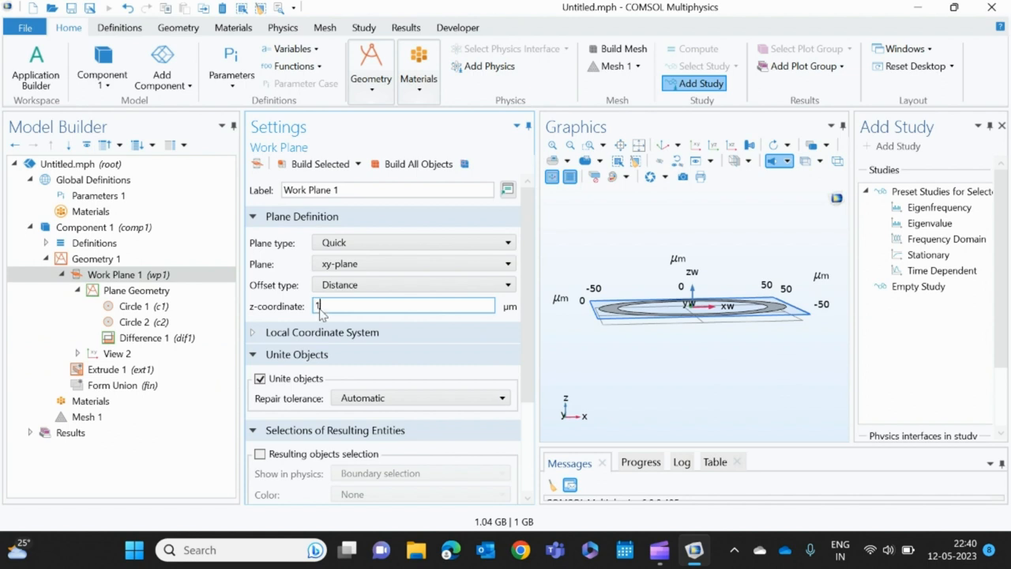
{"action": "type", "text": "15"}
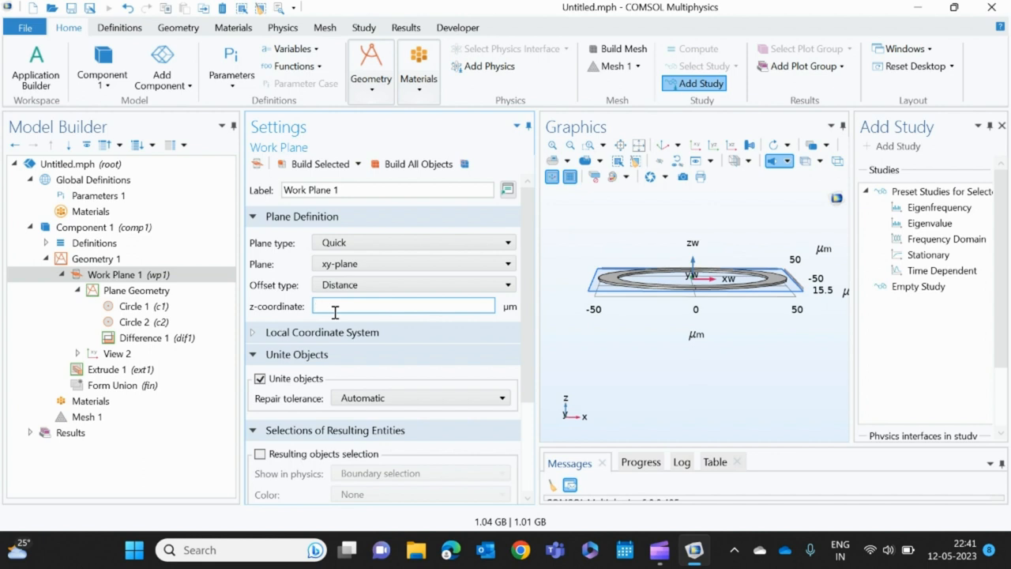
{"action": "type", "text": "50"}
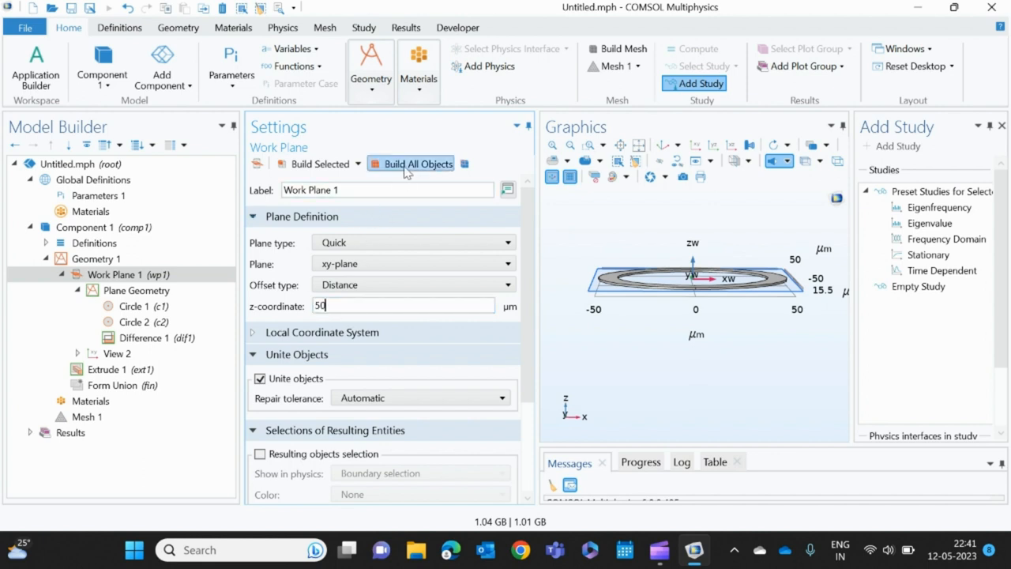
{"action": "left_click", "coordinate": [417, 163]}
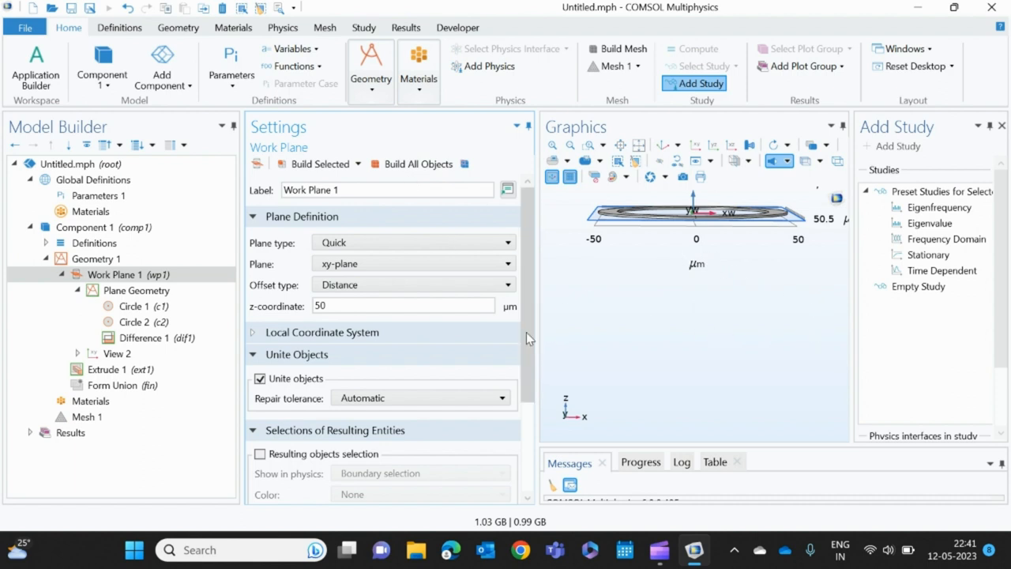
{"action": "scroll", "scroll_direction": "down", "scroll_amount": 3}
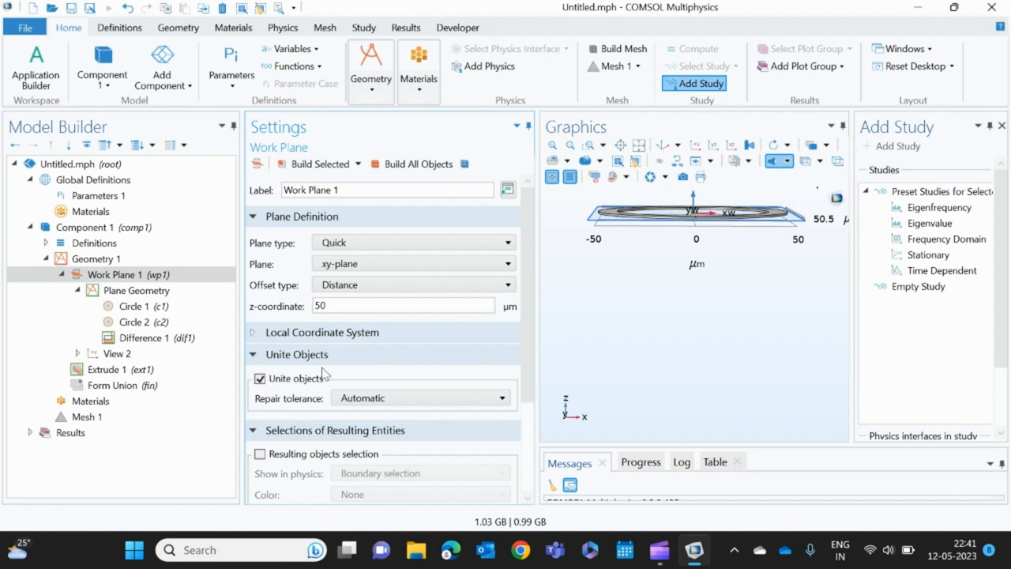
Set Extrude 1's distance to 50 µm and rebuild the geometry into a tall ring
{"action": "left_click", "coordinate": [110, 370]}
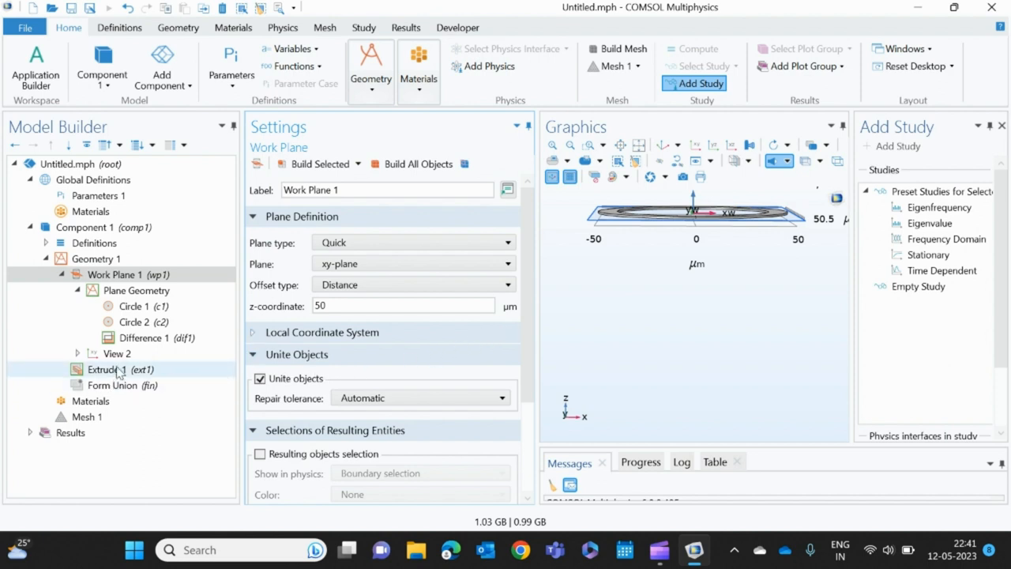
{"action": "left_click", "coordinate": [111, 369]}
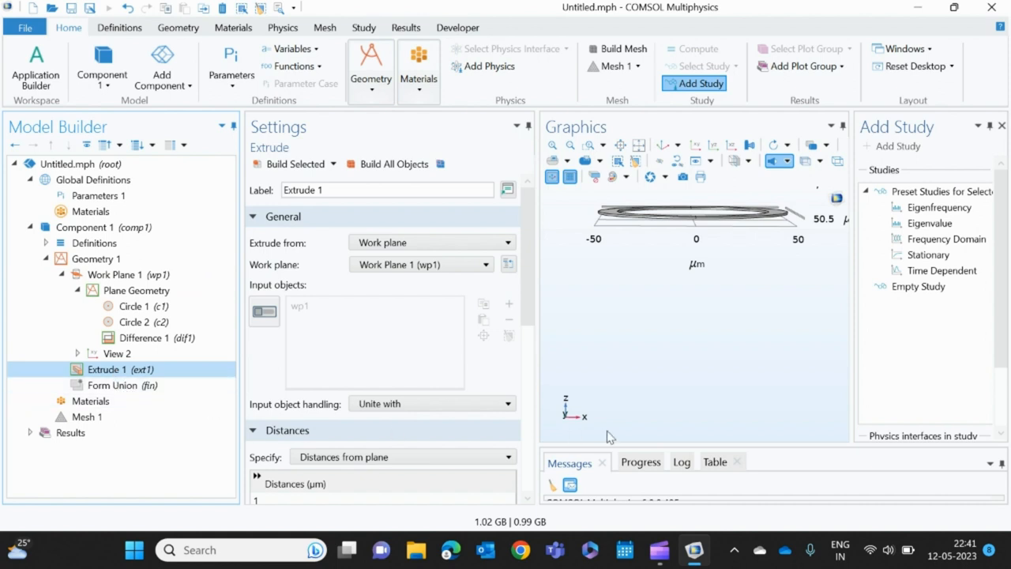
{"action": "scroll", "scroll_direction": "down", "scroll_amount": 3}
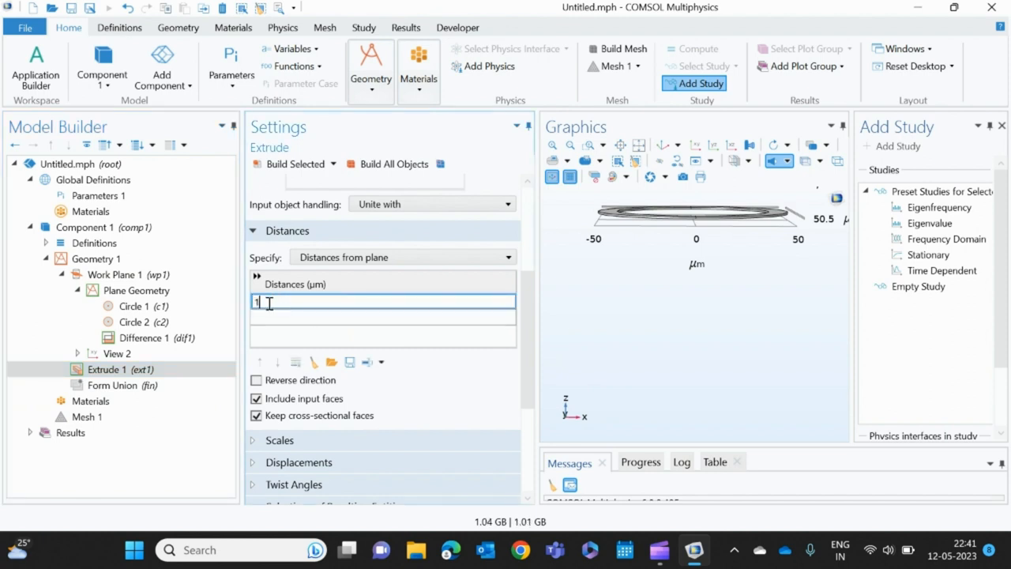
{"action": "type", "text": "50"}
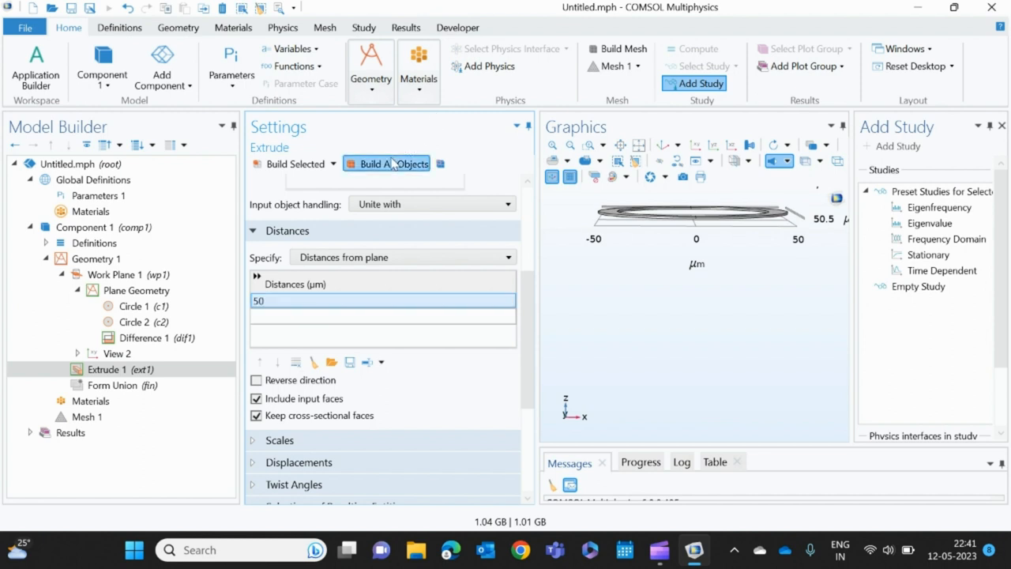
{"action": "left_click", "coordinate": [392, 162]}
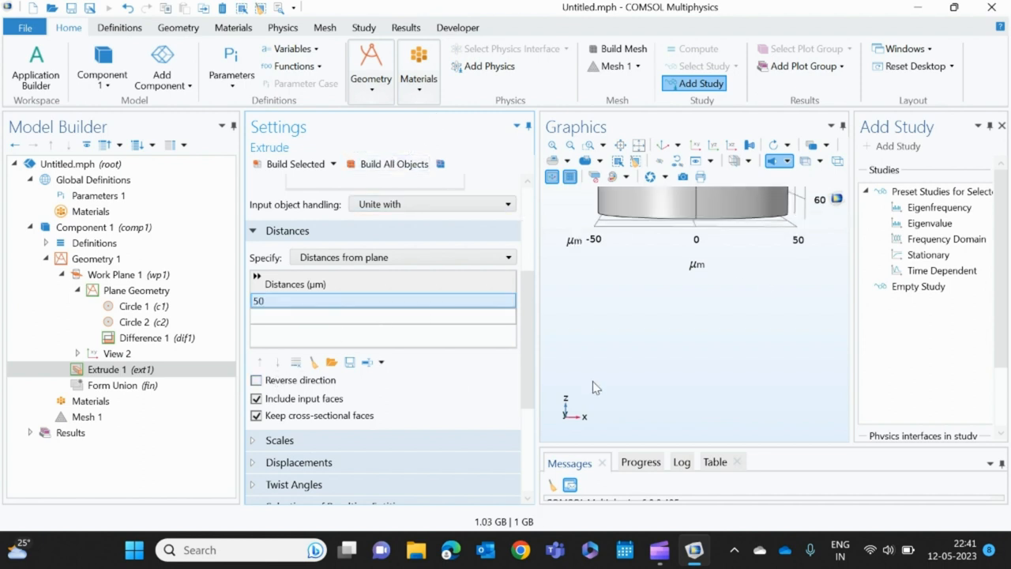
Reset Work Plane 1's z-coordinate to 0 so the ring starts from the xy-plane
{"action": "left_click", "coordinate": [120, 275]}
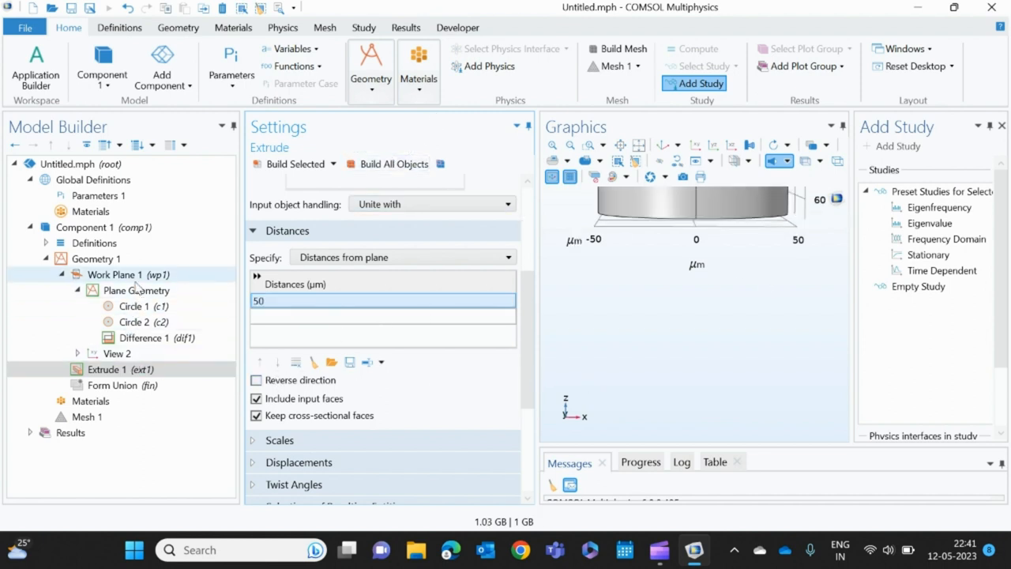
{"action": "left_click", "coordinate": [120, 275]}
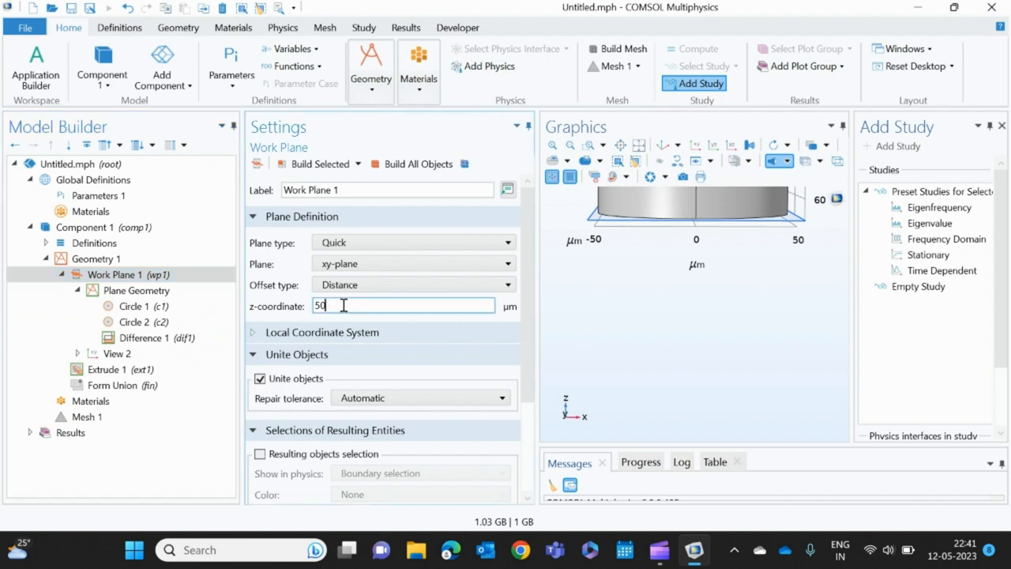
{"action": "type", "text": "0"}
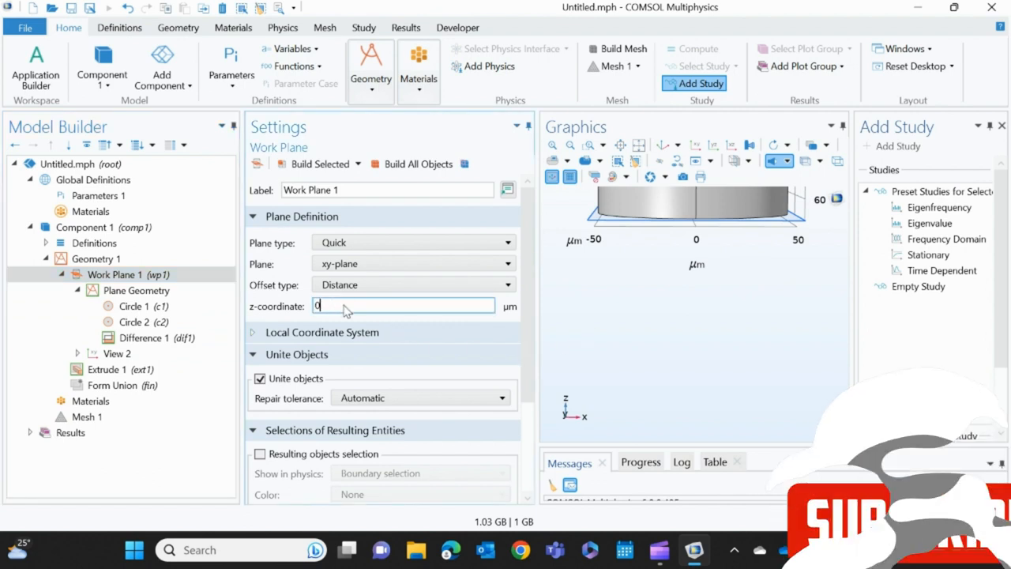
{"action": "left_click", "coordinate": [107, 370]}
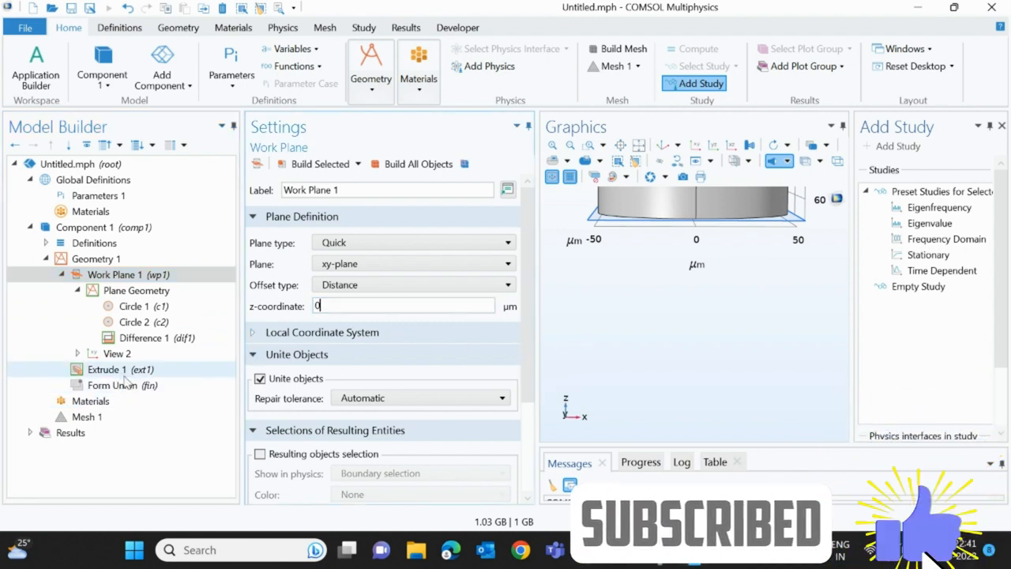
{"action": "left_click", "coordinate": [108, 370]}
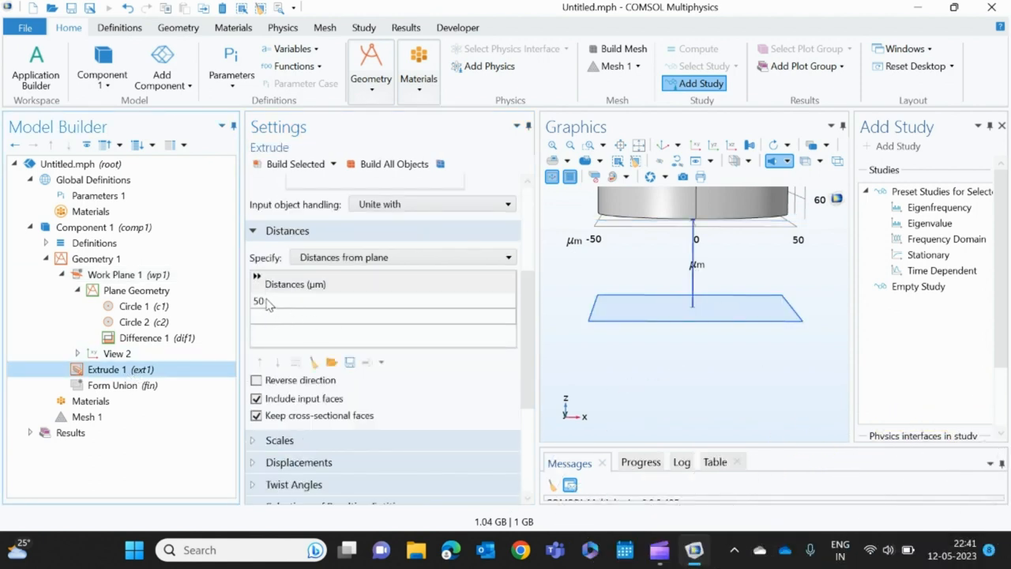
Verify Work Plane 1 at z = 0 and Extrude 1 at 50 µm, yielding the hollow tube
{"action": "left_click", "coordinate": [124, 275]}
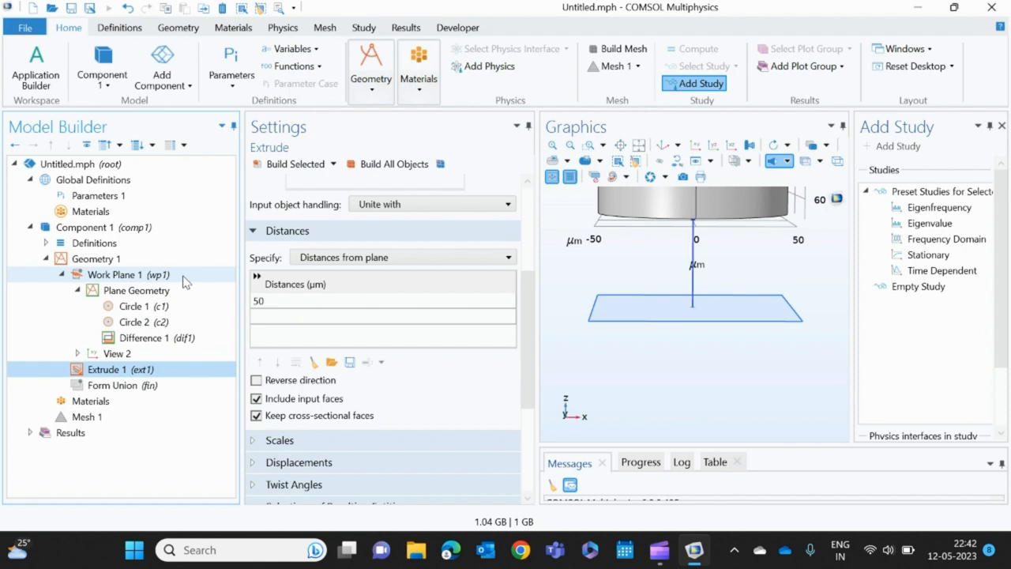
{"action": "left_click", "coordinate": [129, 275]}
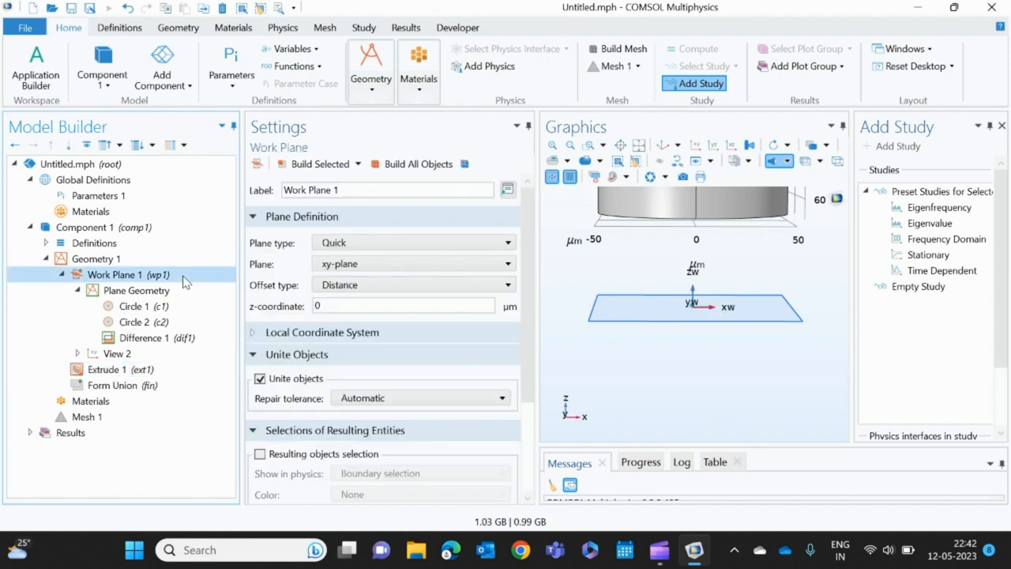
{"action": "left_click", "coordinate": [403, 306]}
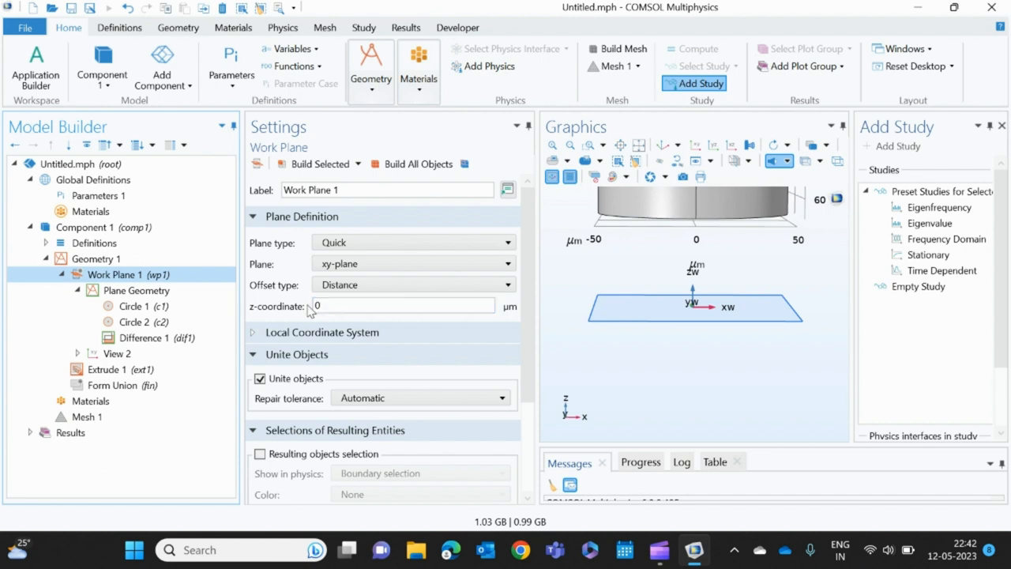
{"action": "left_click", "coordinate": [108, 370]}
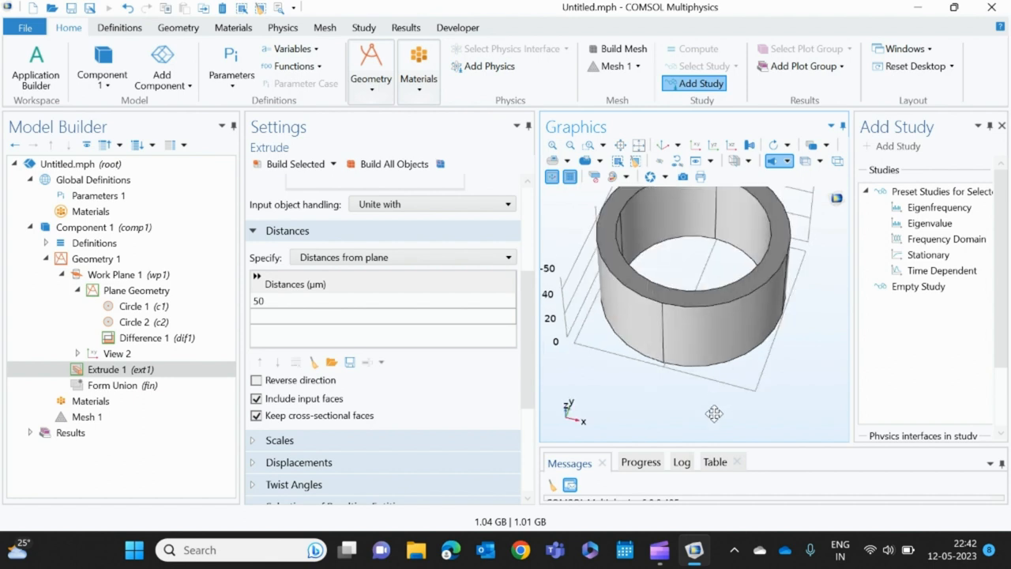
{"action": "mouse_move", "coordinate": [713, 419]}
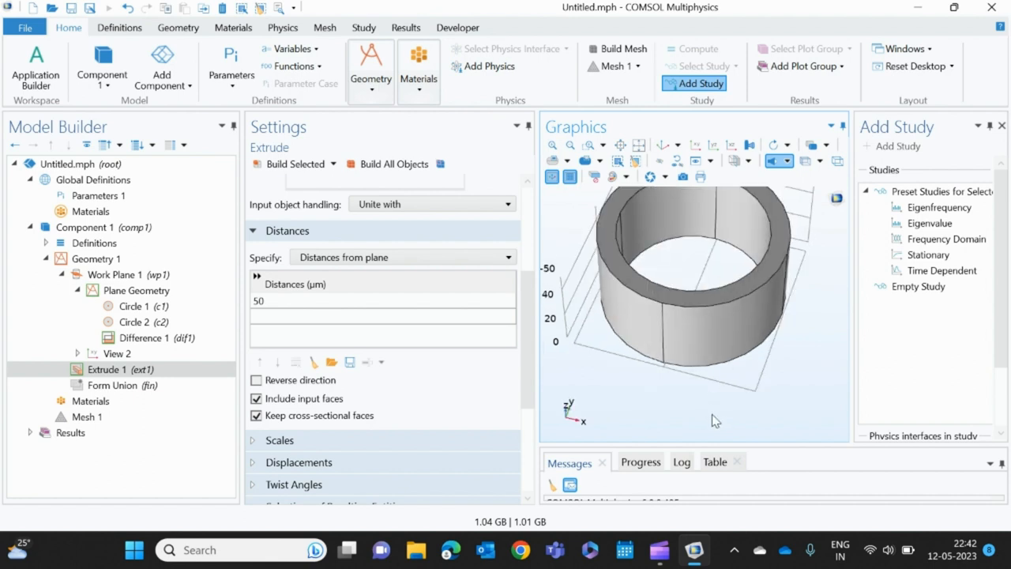